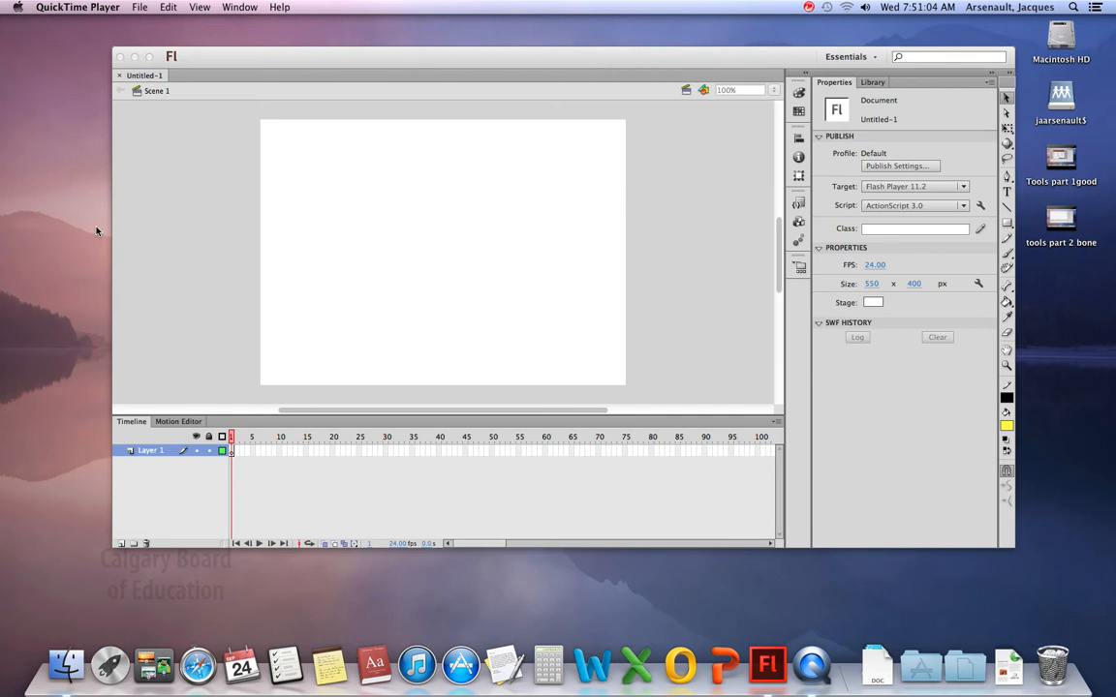
mouse_move(544, 318)
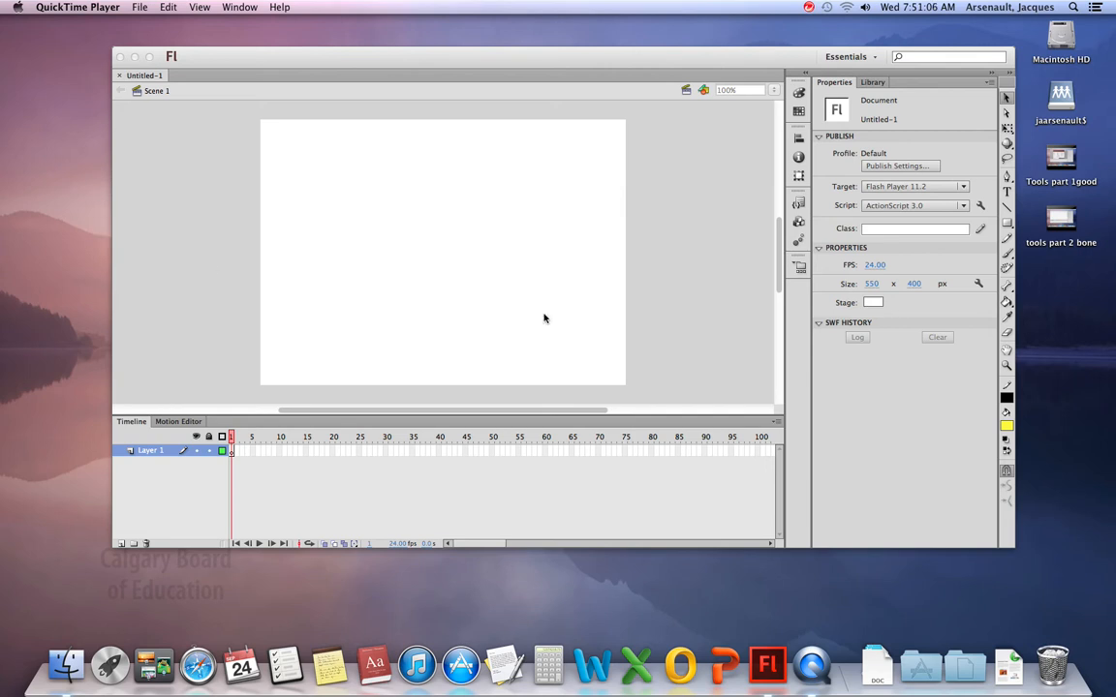
mouse_move(776, 368)
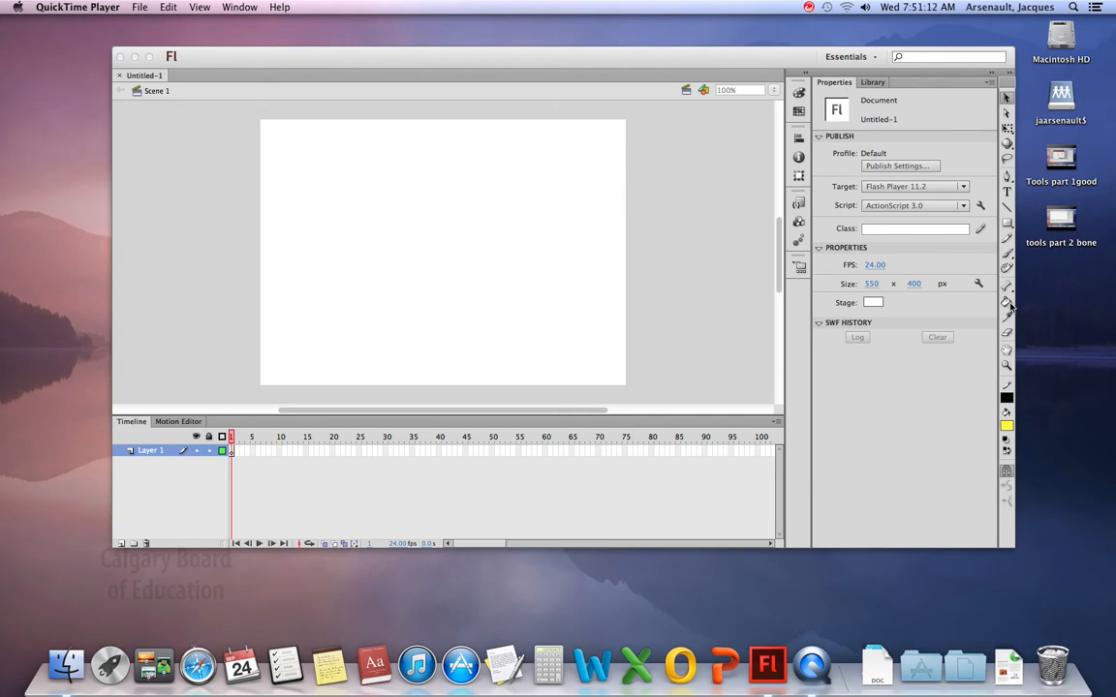
mouse_move(1008, 332)
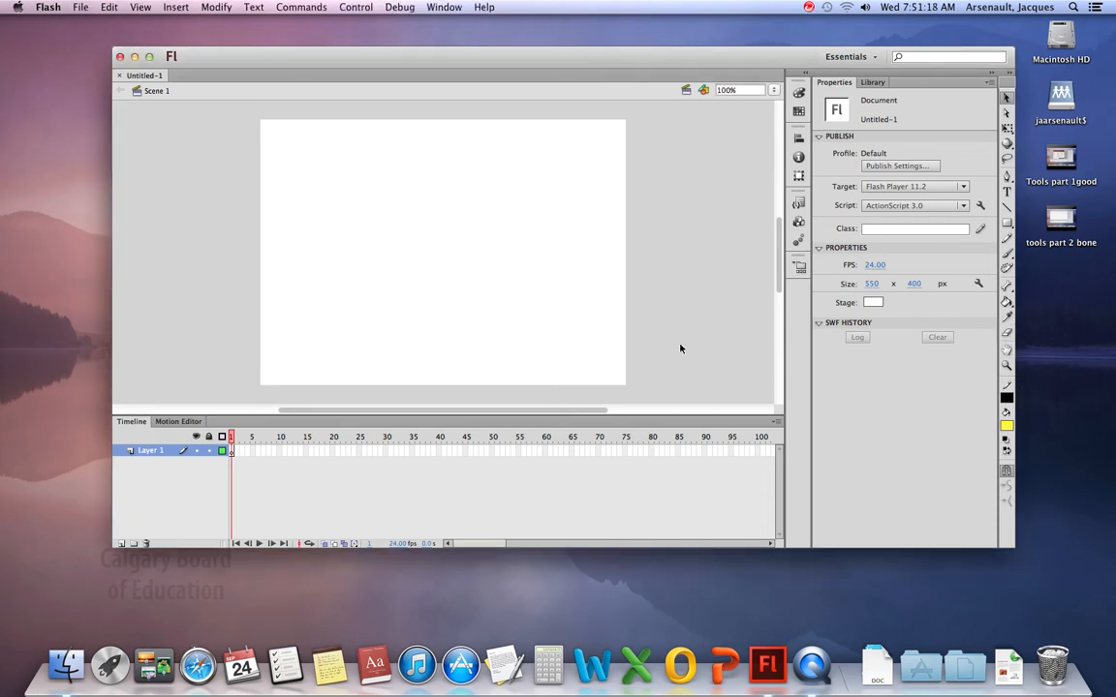
left_click(1002, 301)
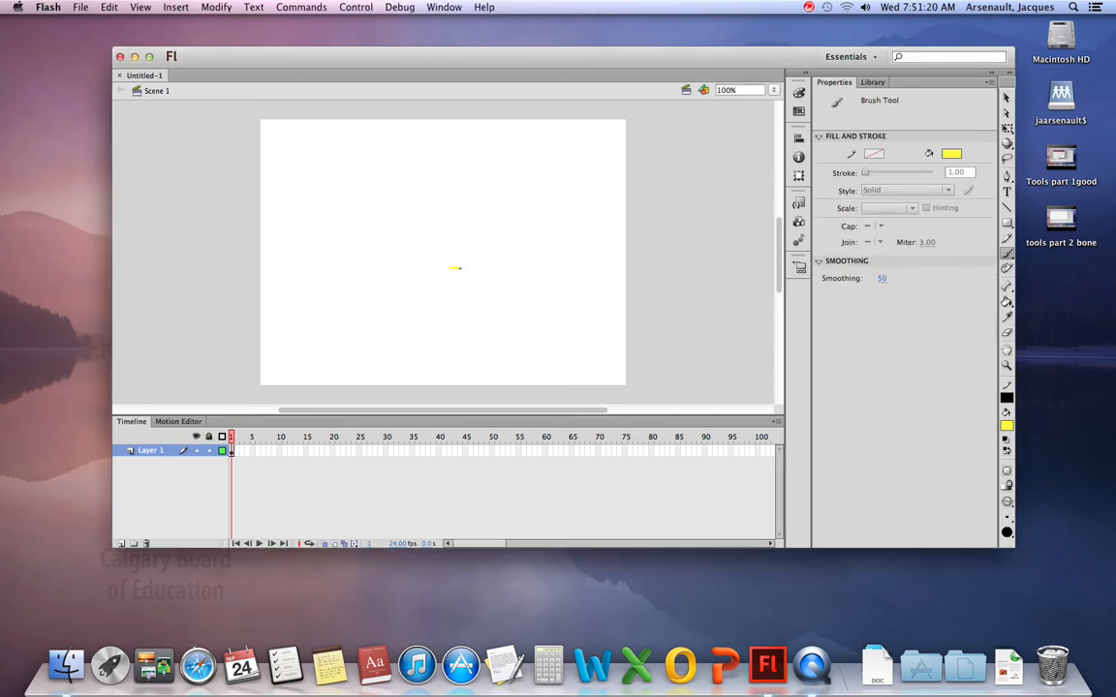
left_click_drag(455, 267, 475, 281)
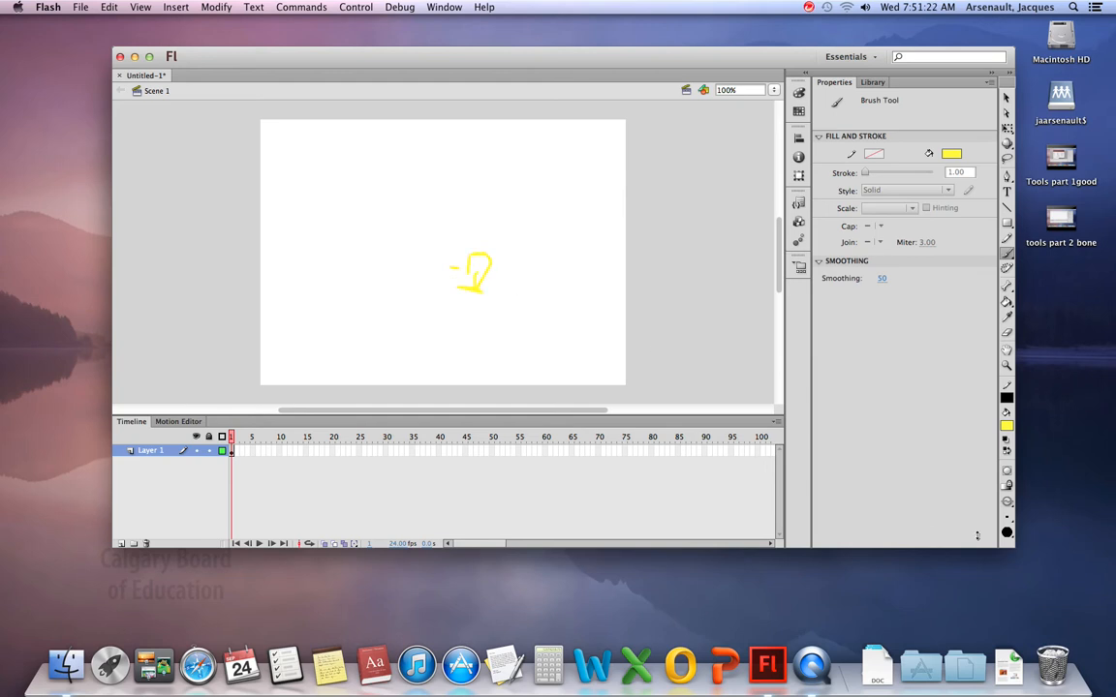
left_click(1004, 421)
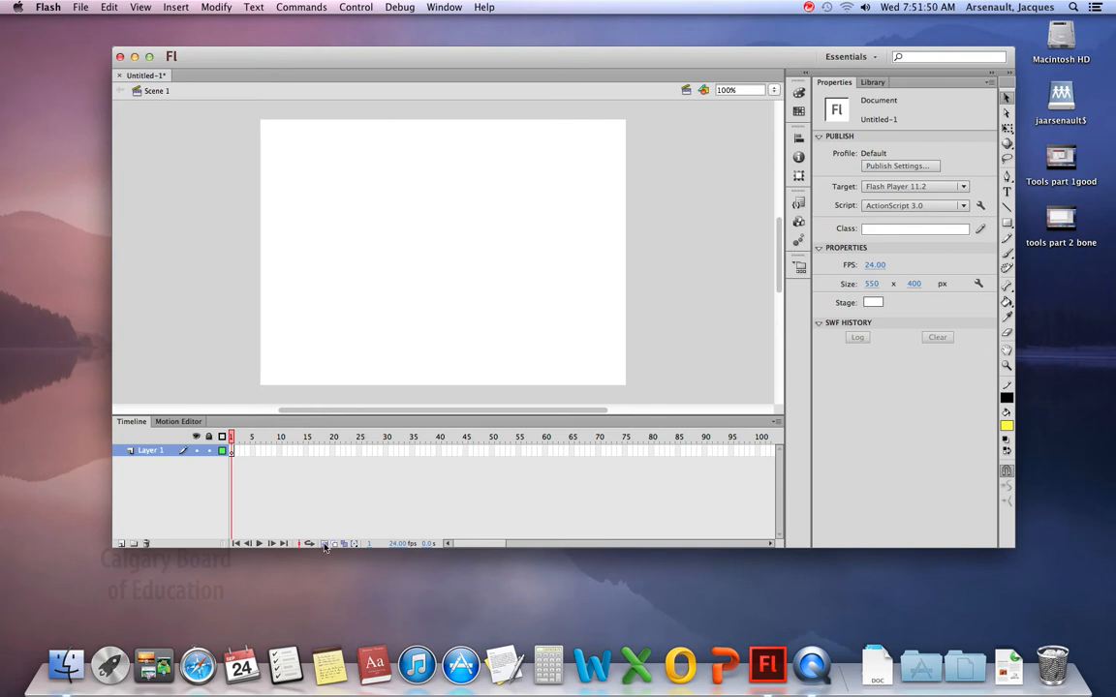
mouse_move(325, 543)
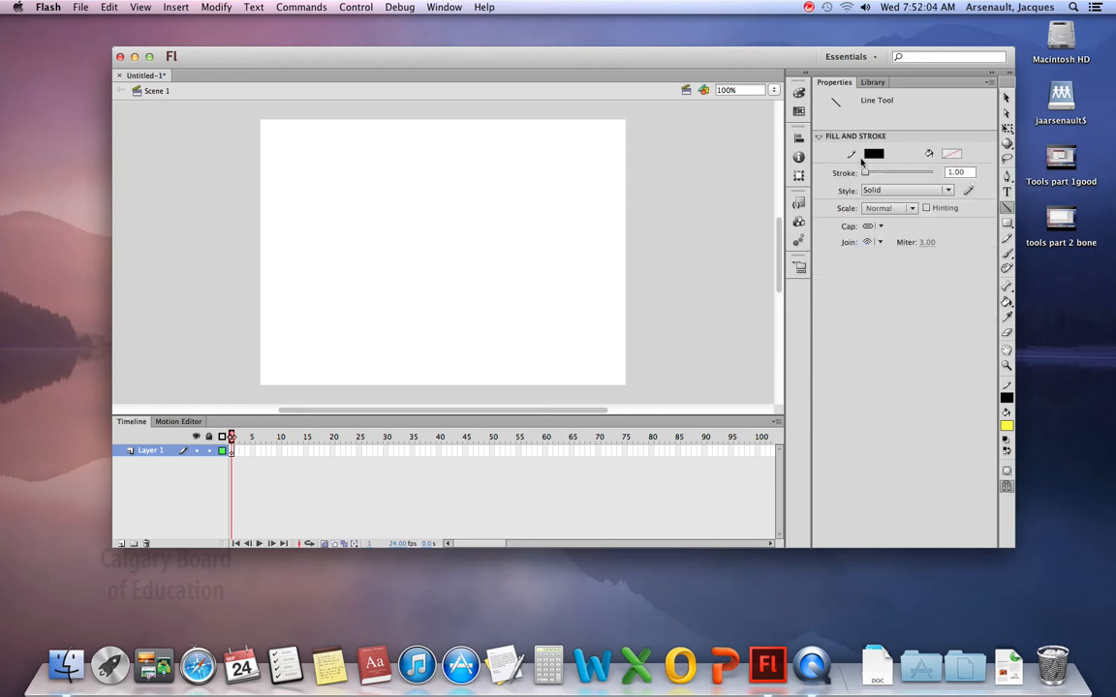
Step: Set the line stroke to 8 and draw the stick figure's vertical torso line
left_click(957, 173)
type("8")
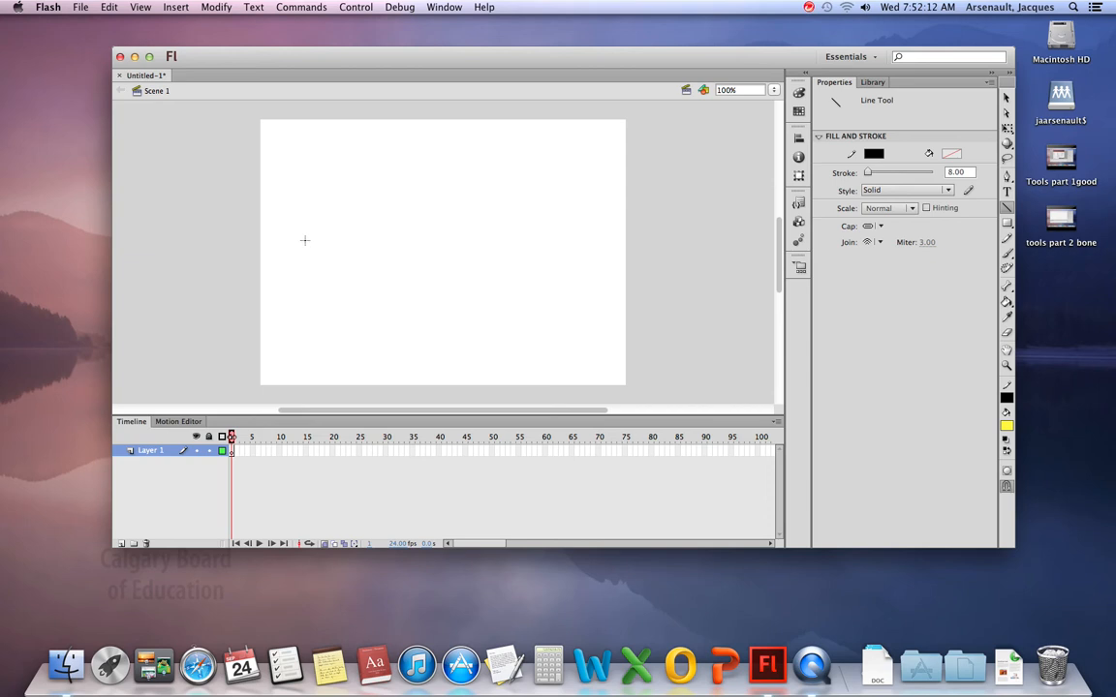
left_click_drag(331, 240, 331, 300)
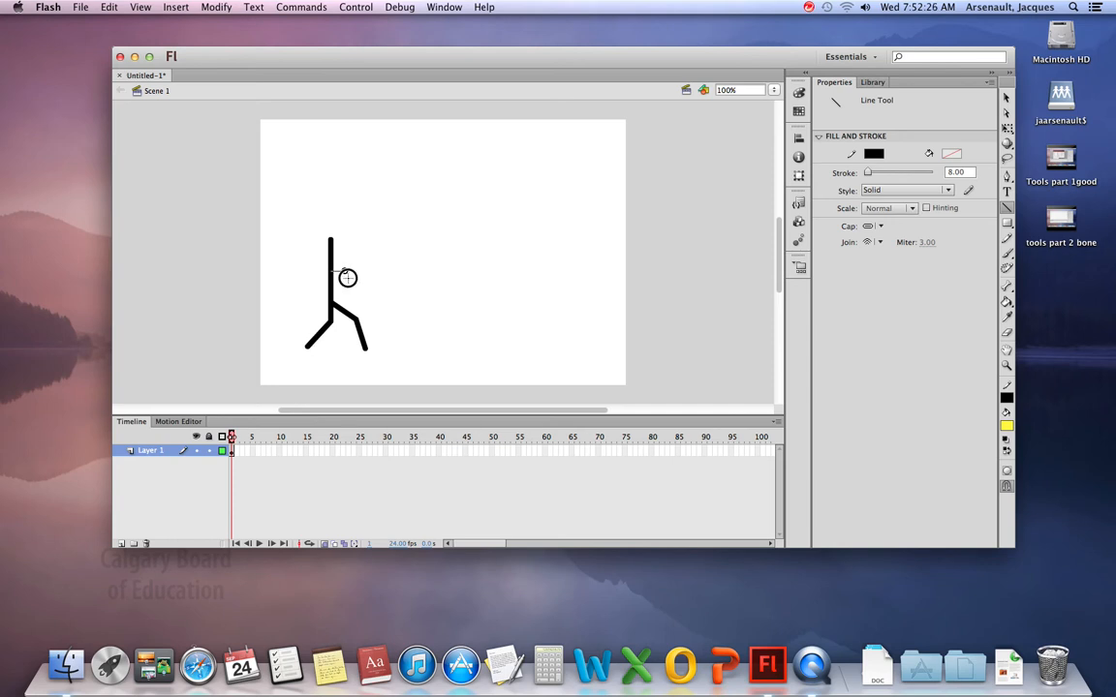
mouse_move(374, 259)
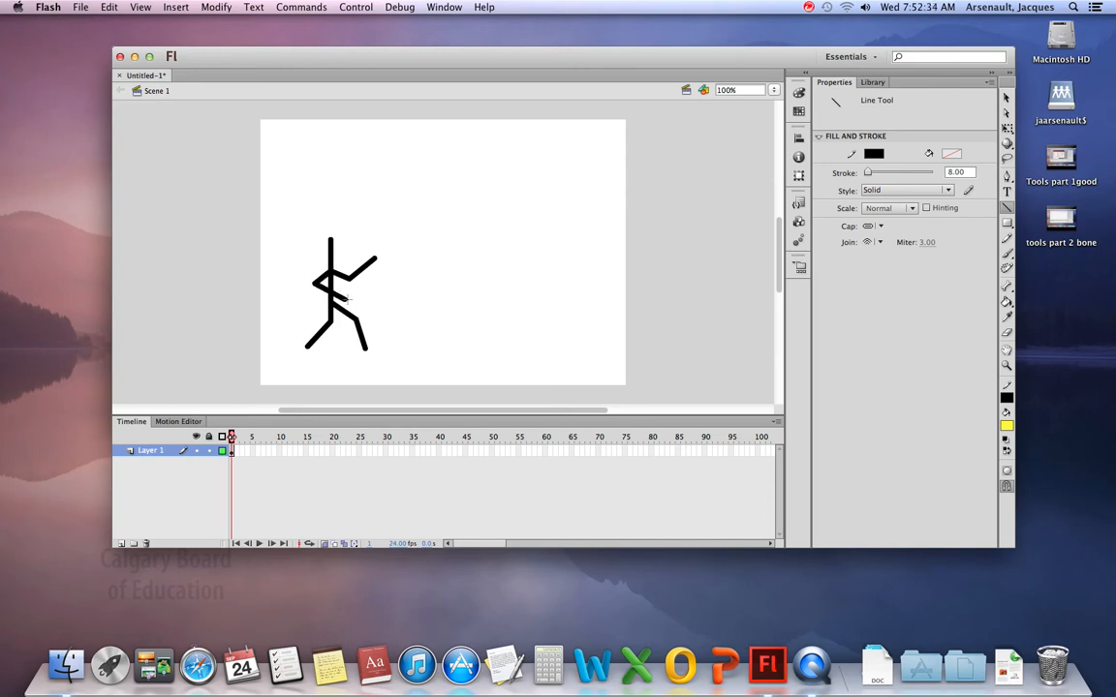
mouse_move(404, 281)
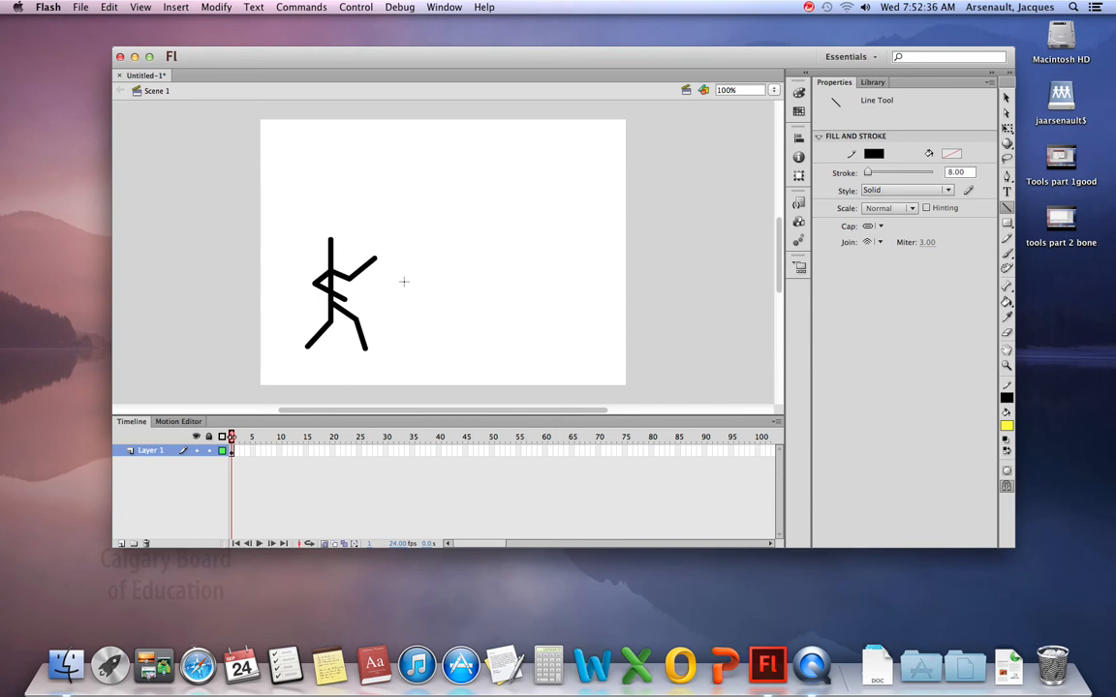
Step: Draw a solid black circular head above the stick figure's torso
left_click_drag(318, 223, 341, 244)
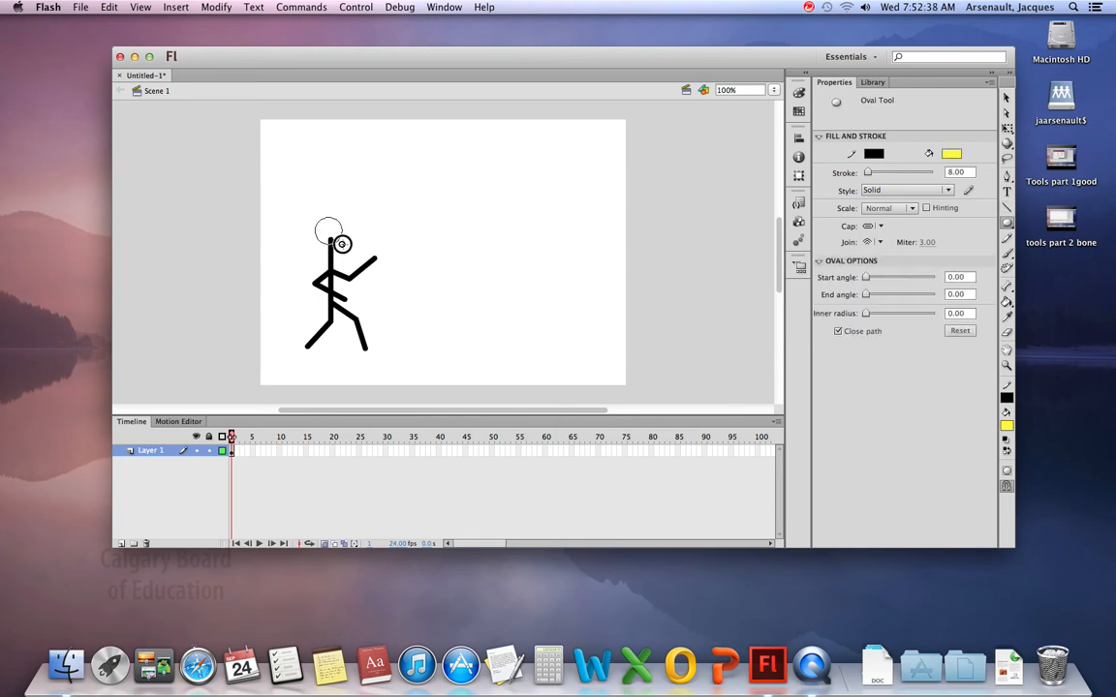
left_click(328, 230)
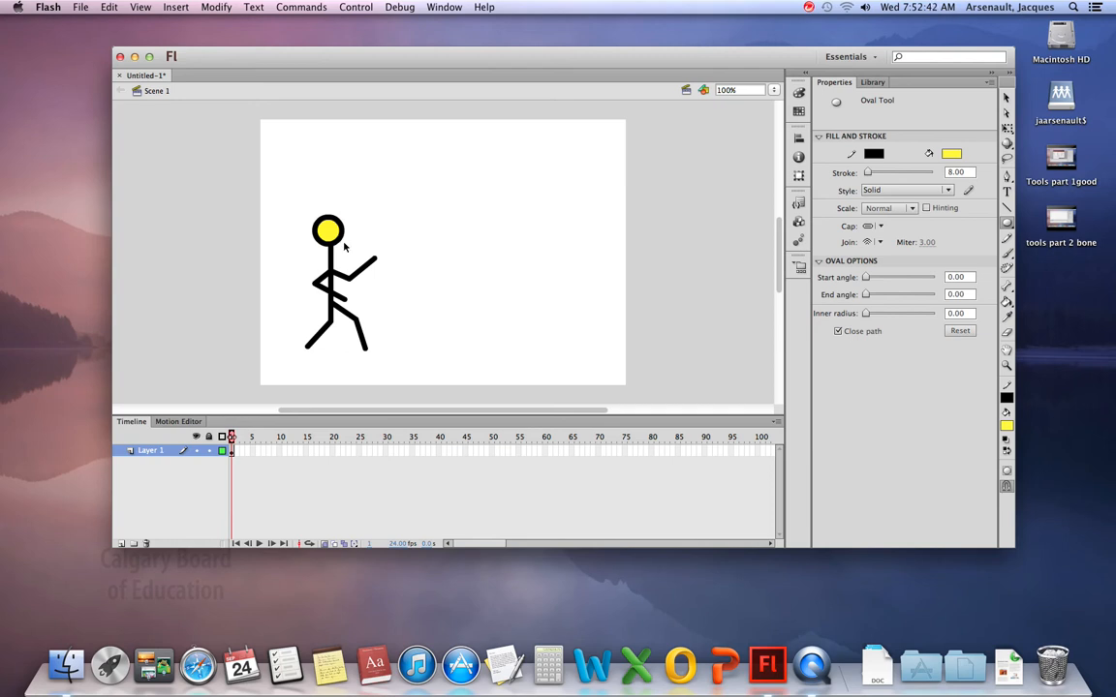
left_click(959, 154)
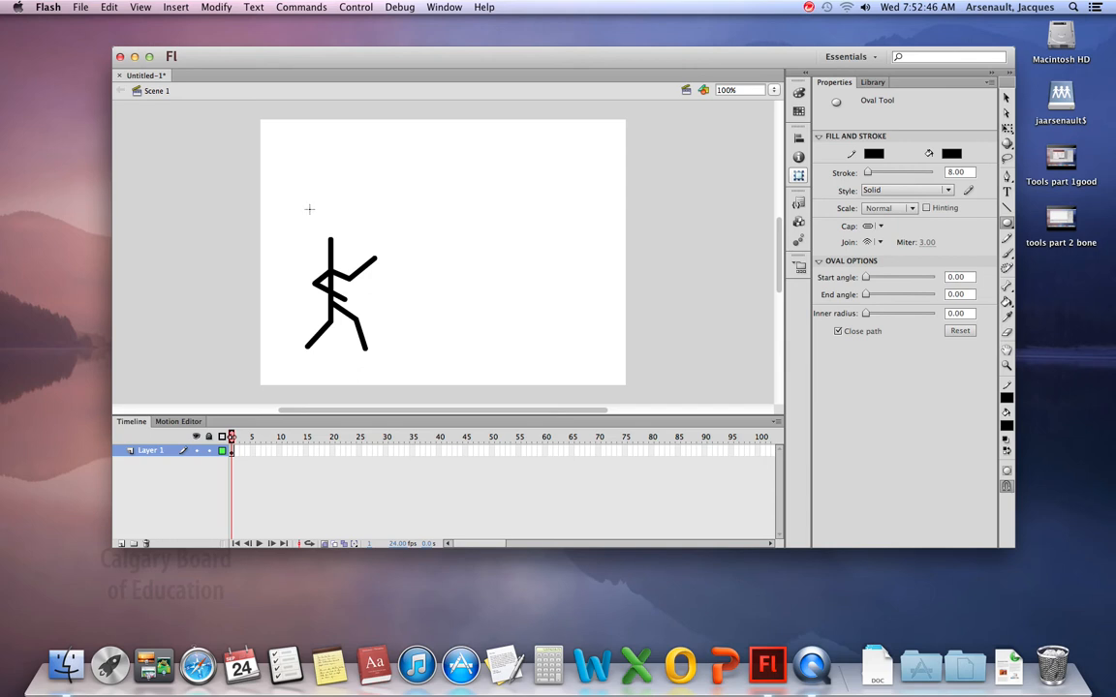
left_click_drag(310, 208, 346, 242)
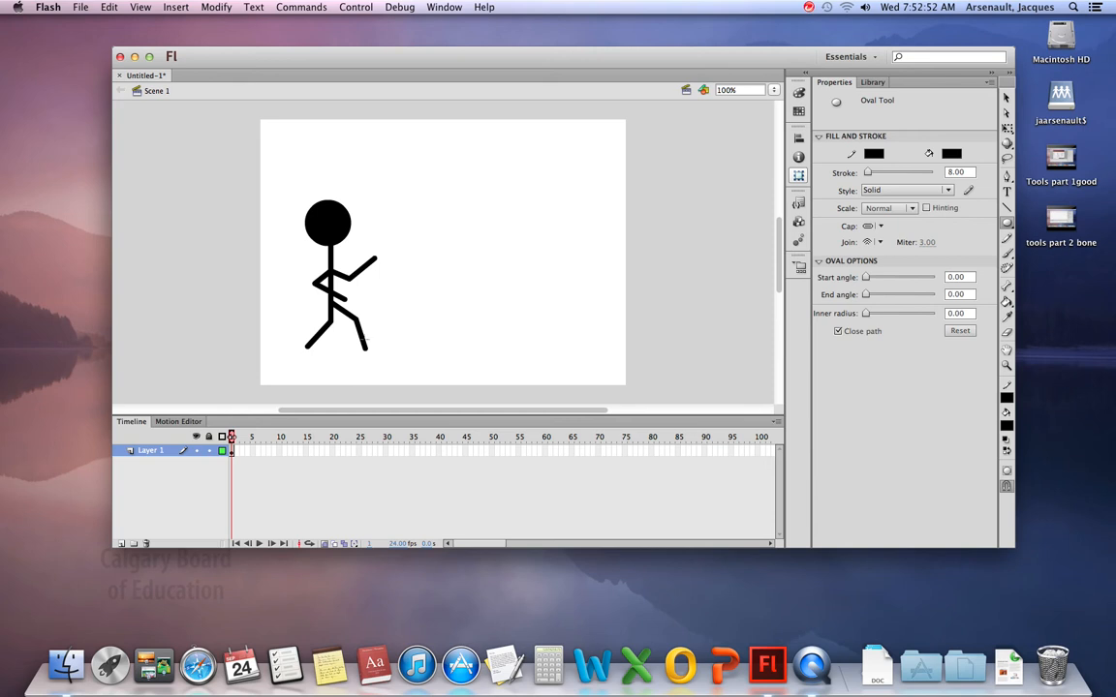
Step: Return to the Line Tool for drawing straight foot lines
left_click(1007, 201)
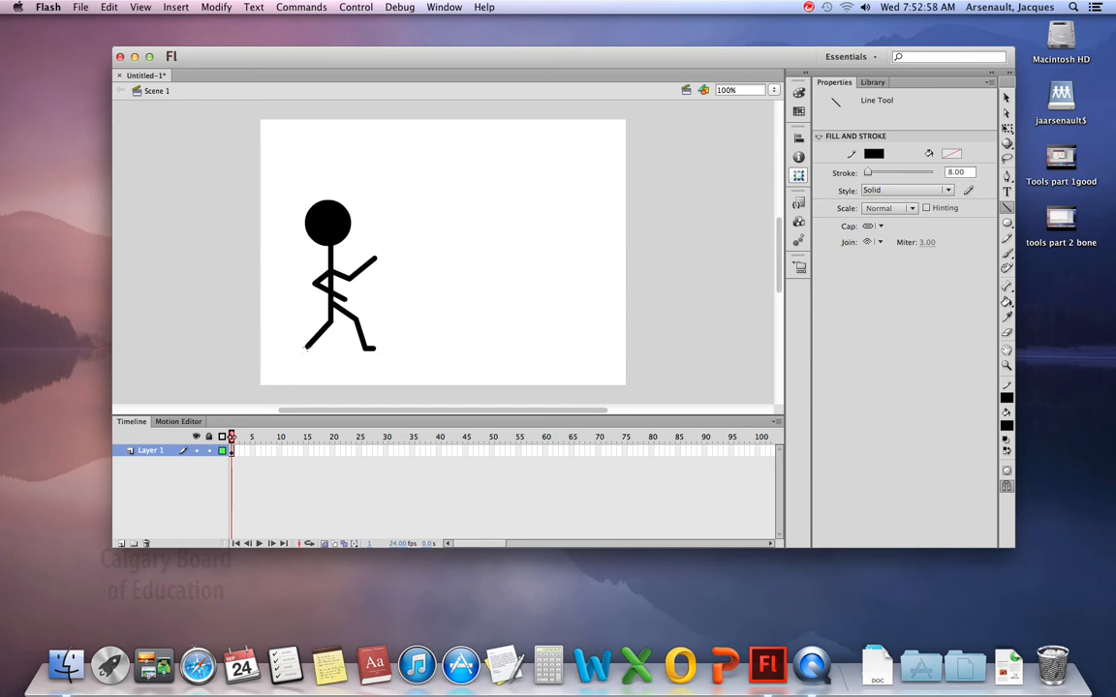
mouse_move(314, 354)
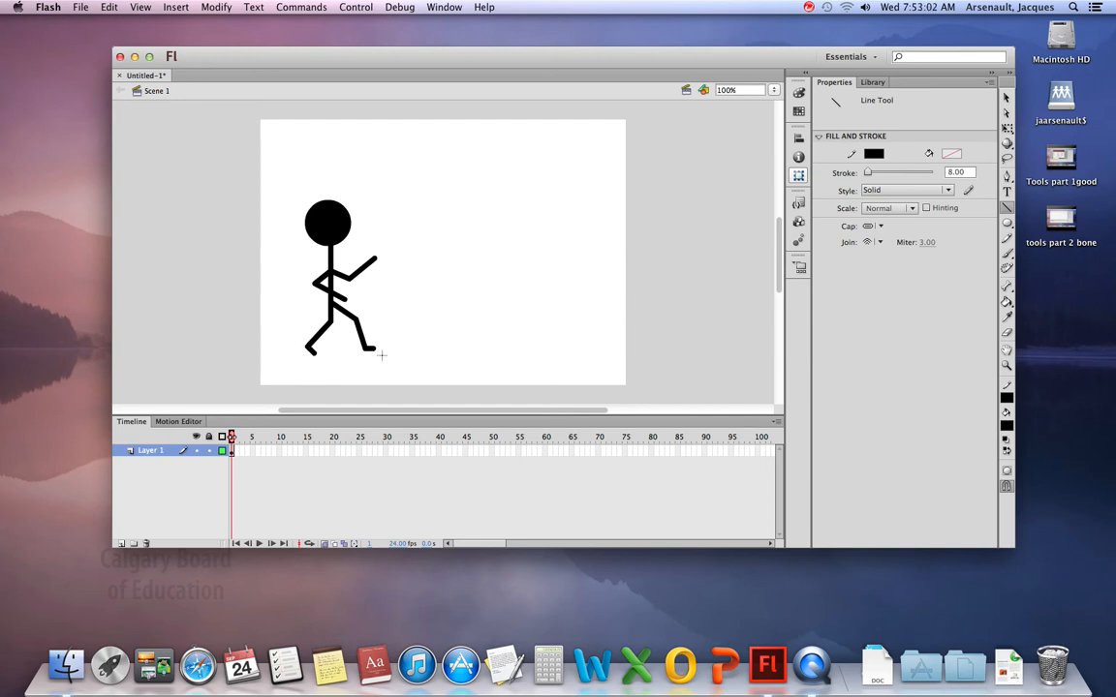
mouse_move(382, 355)
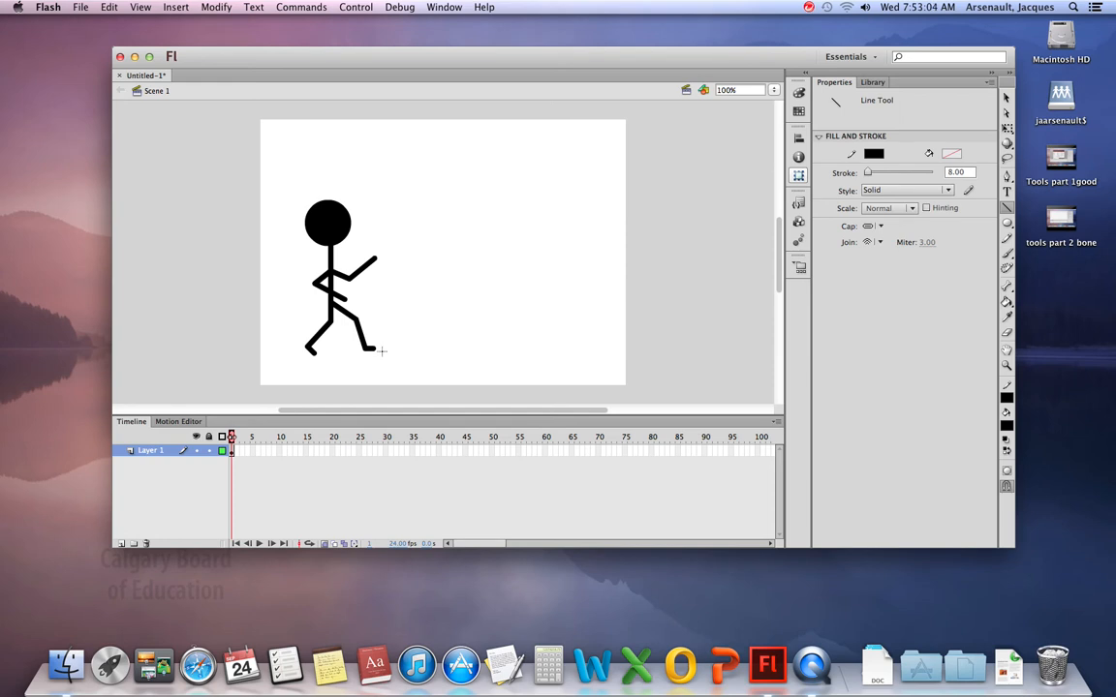
mouse_move(378, 342)
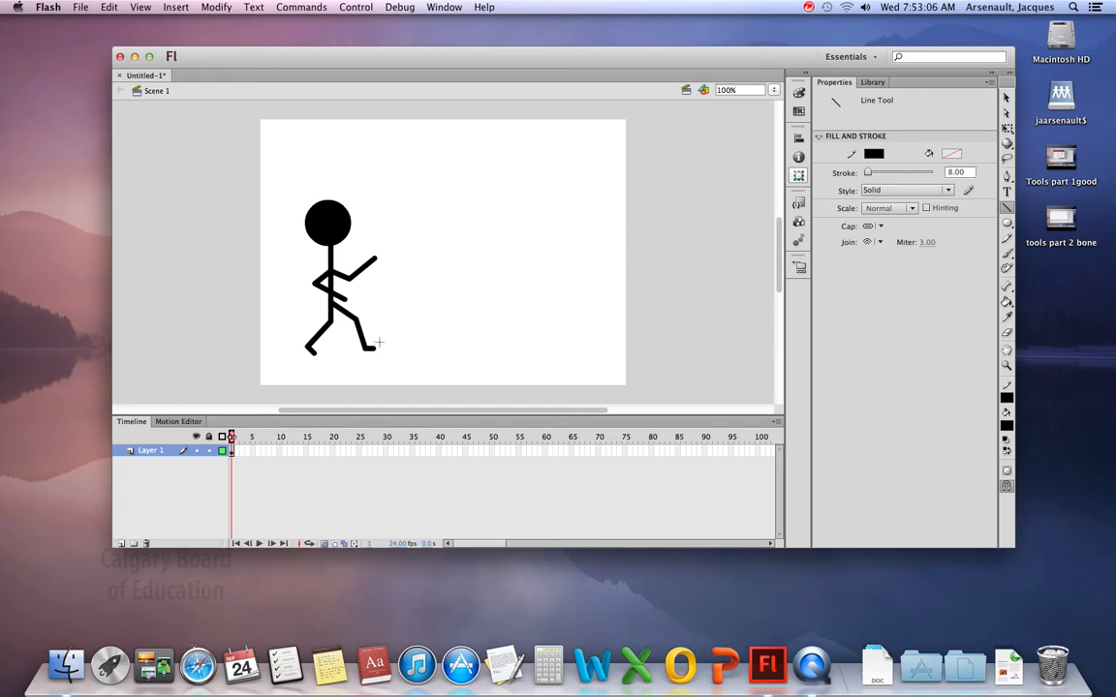
mouse_move(377, 346)
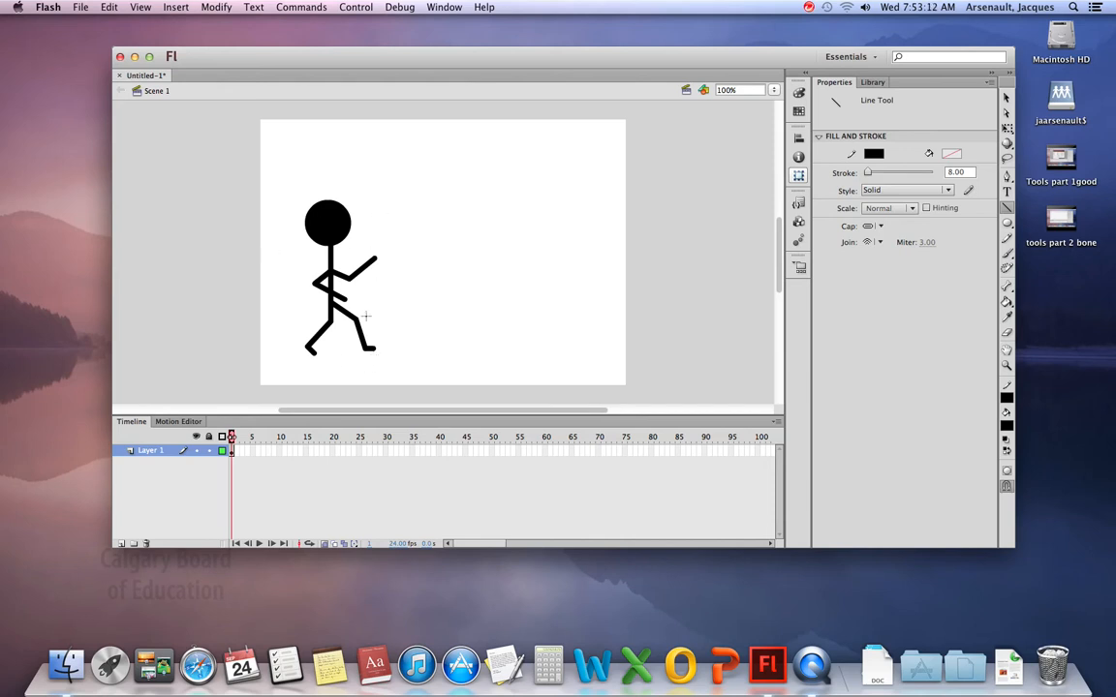
mouse_move(519, 324)
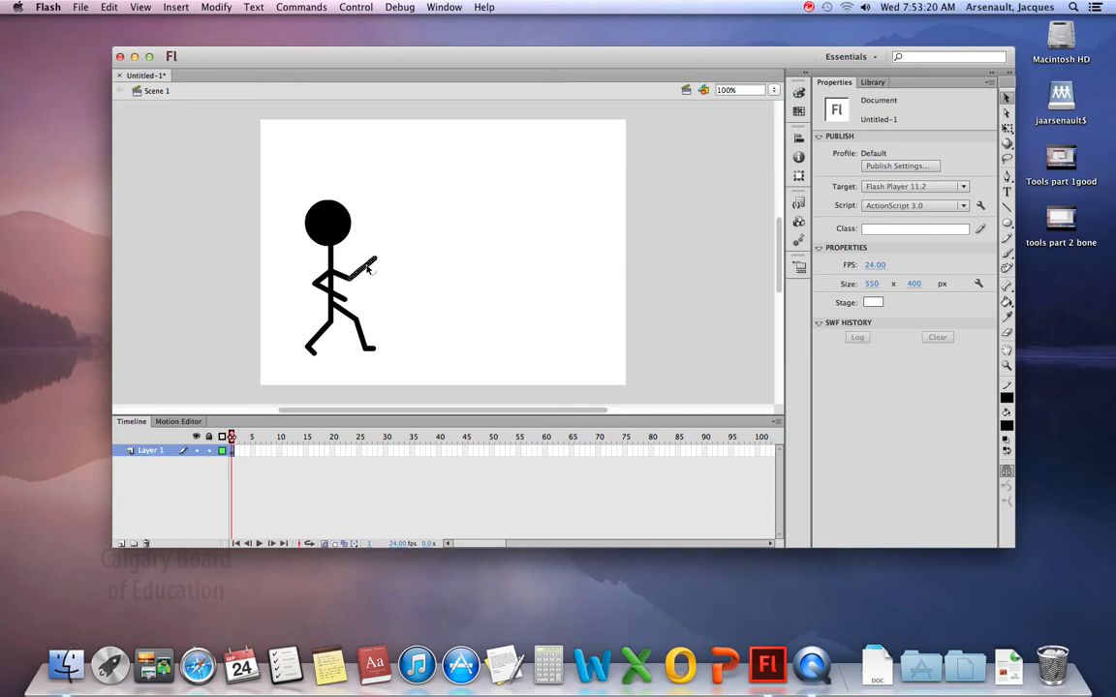
Step: Select part of the stick figure's arm on frame 1
left_click(366, 269)
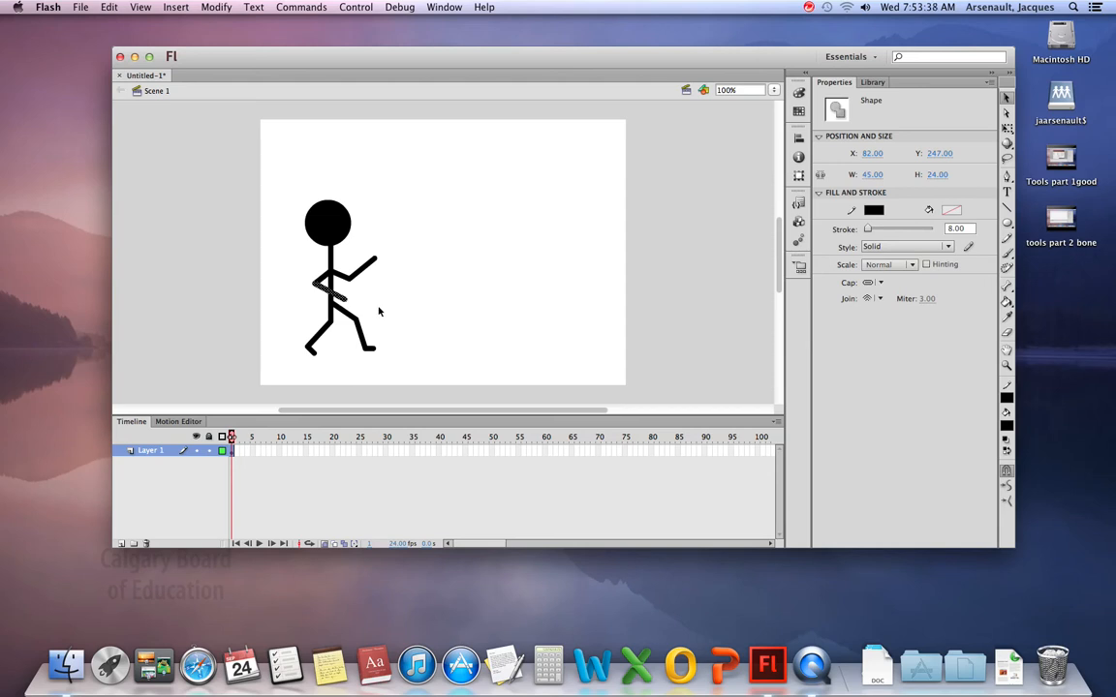
mouse_move(318, 285)
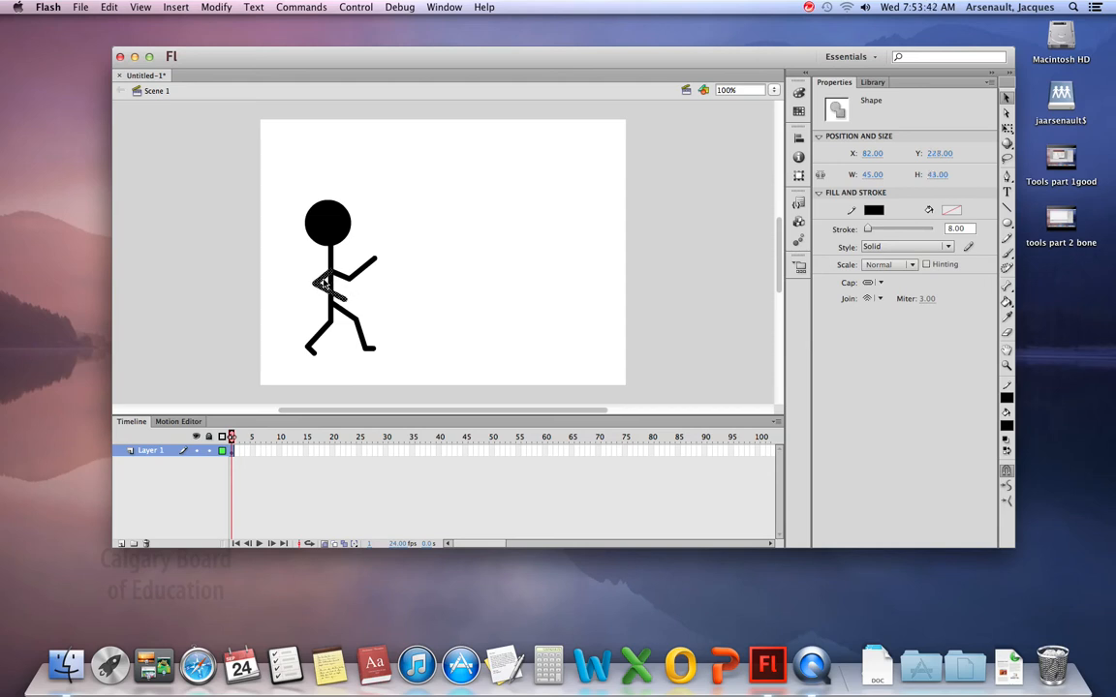
mouse_move(577, 259)
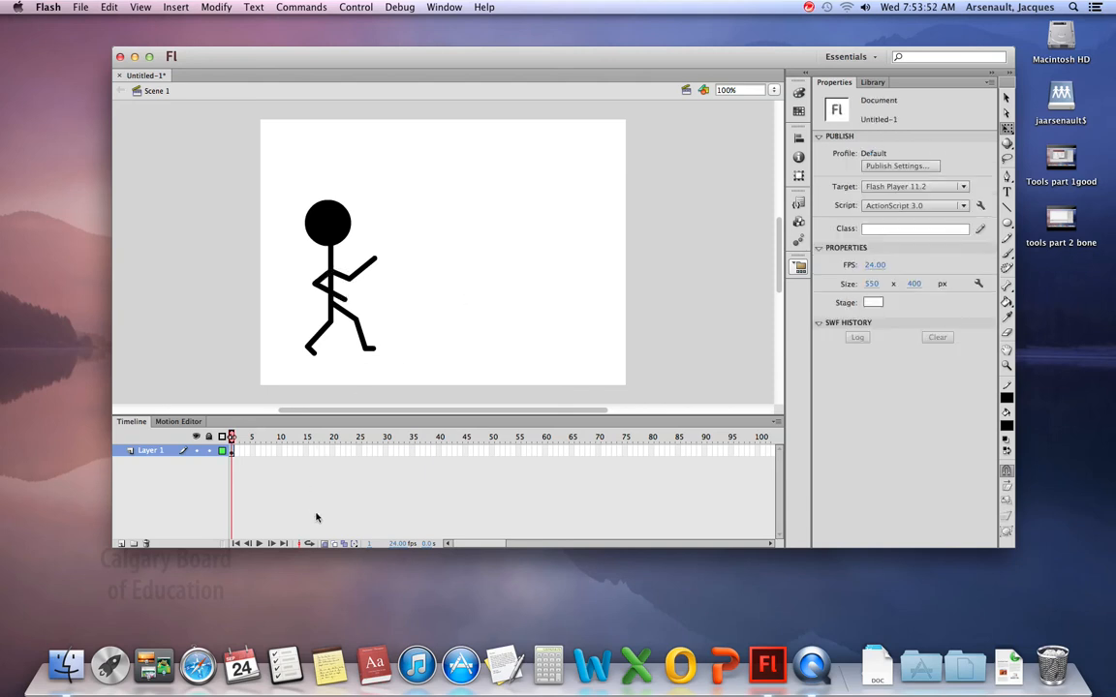
mouse_move(251, 471)
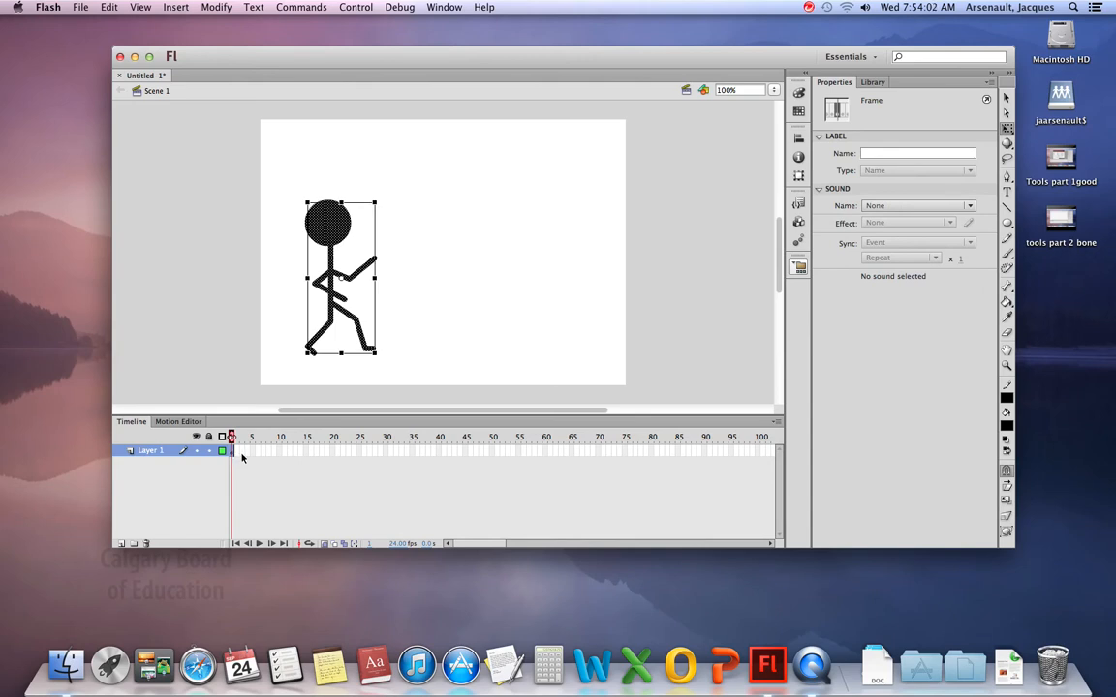
Step: Go to frame 2 to start the second pose
left_click(237, 451)
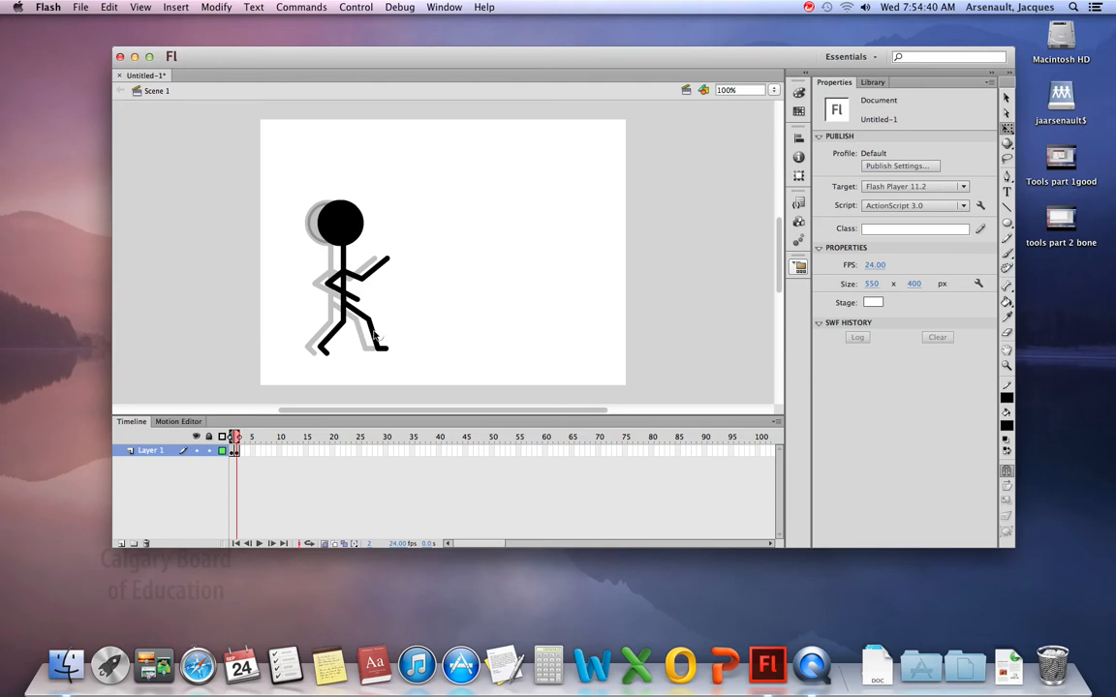
Step: Zoom in on the legs and select the front lower leg by itself
left_click(373, 334)
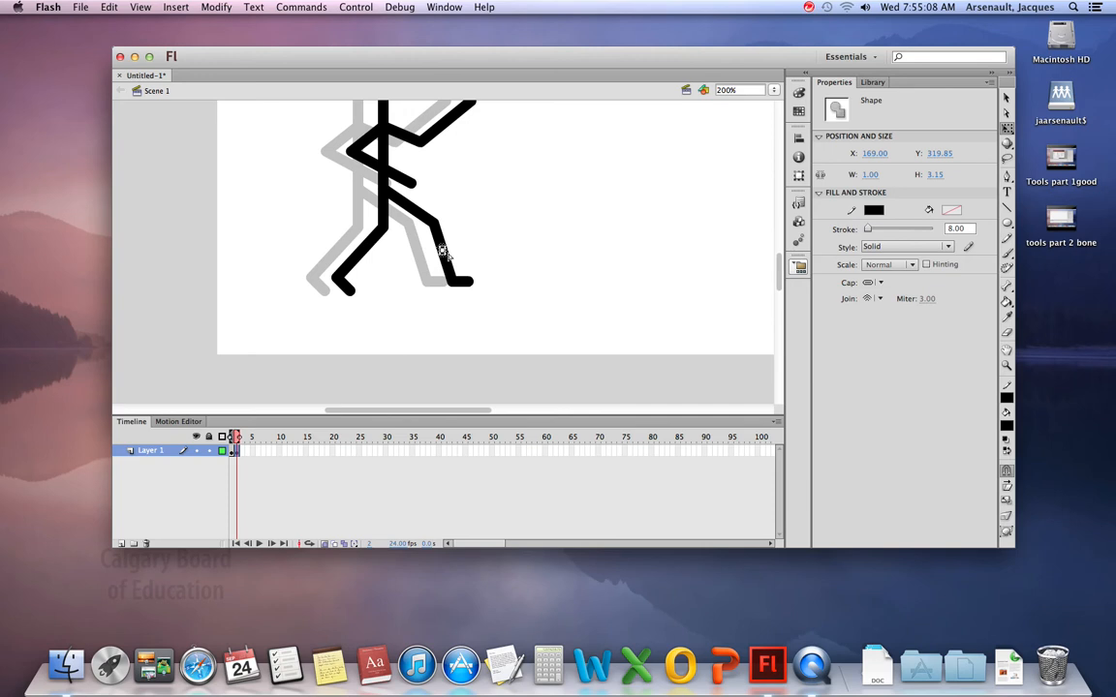
left_click(447, 251)
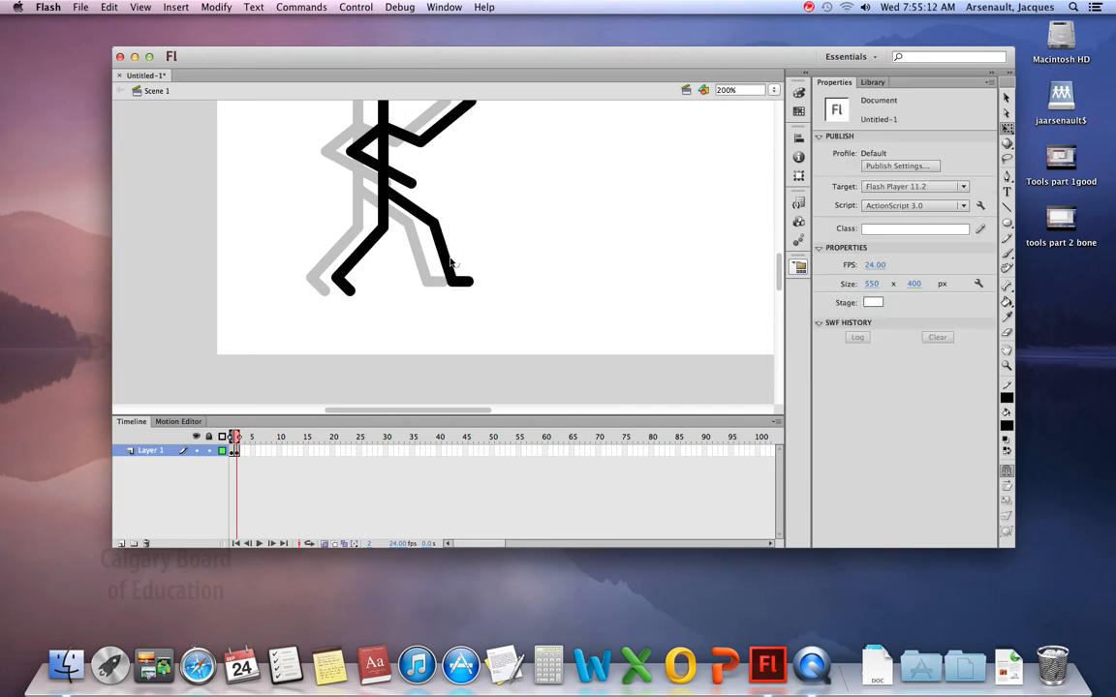
left_click(447, 262)
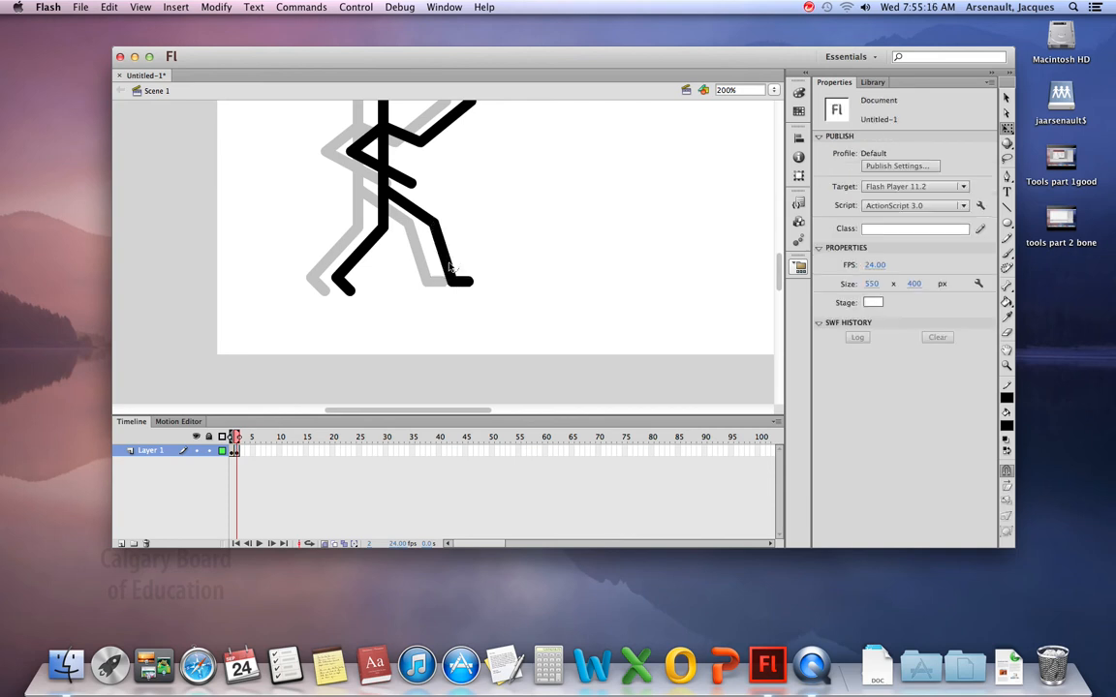
left_click(448, 257)
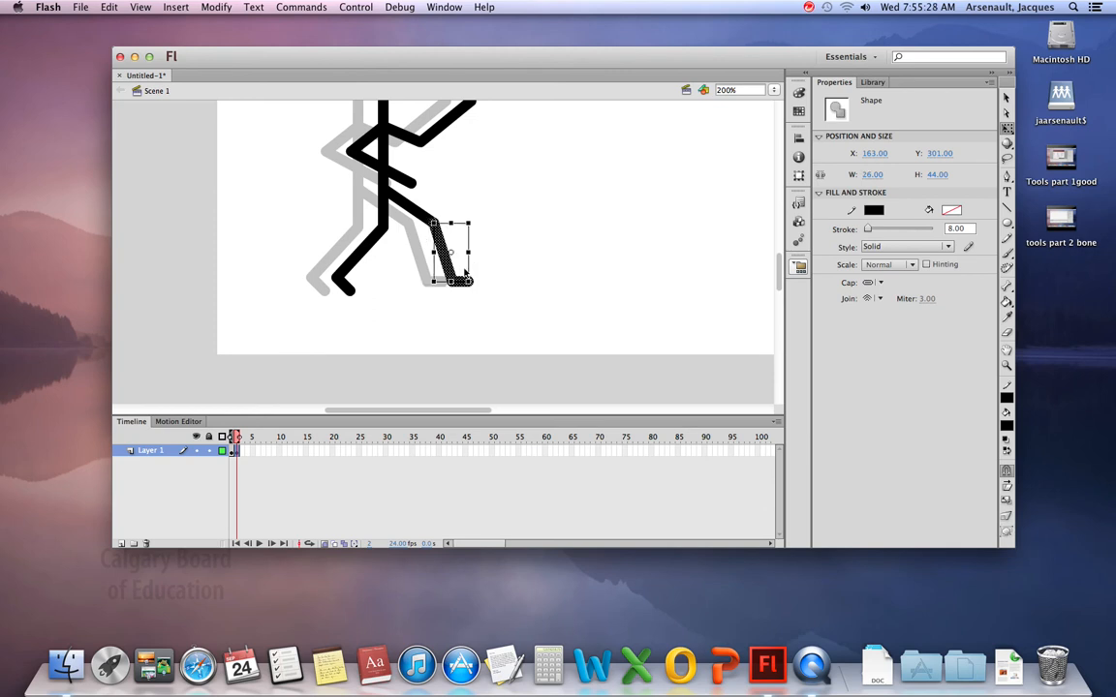
mouse_move(448, 255)
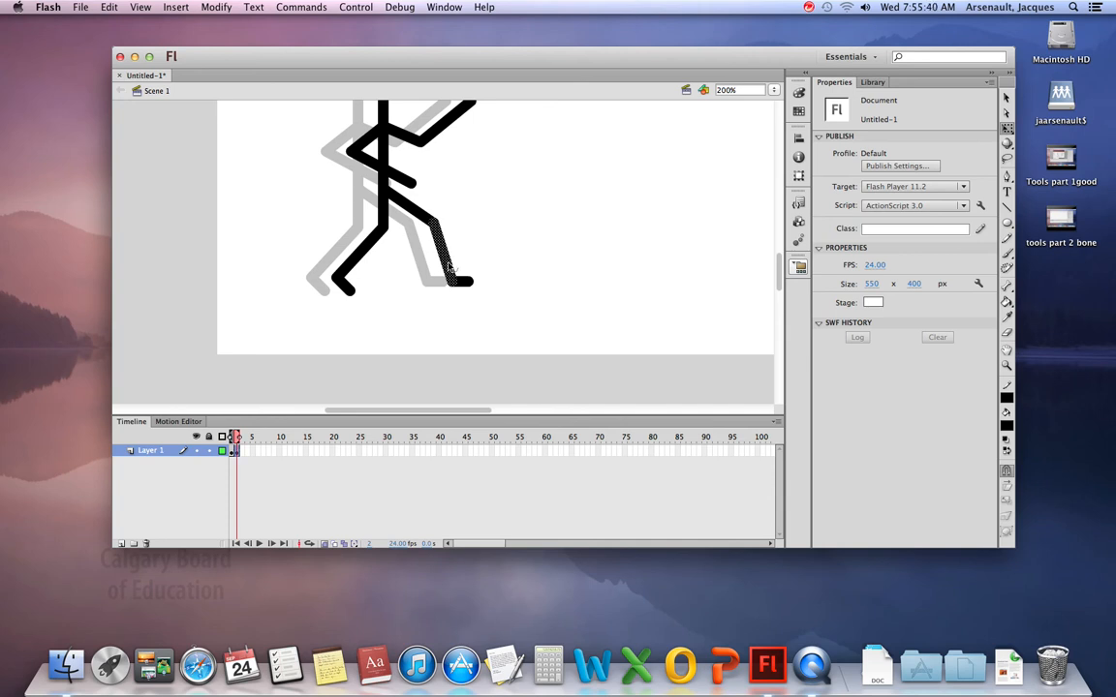
Step: Rotate the front shin upright and reattach the foot at its new ankle
left_click(447, 252)
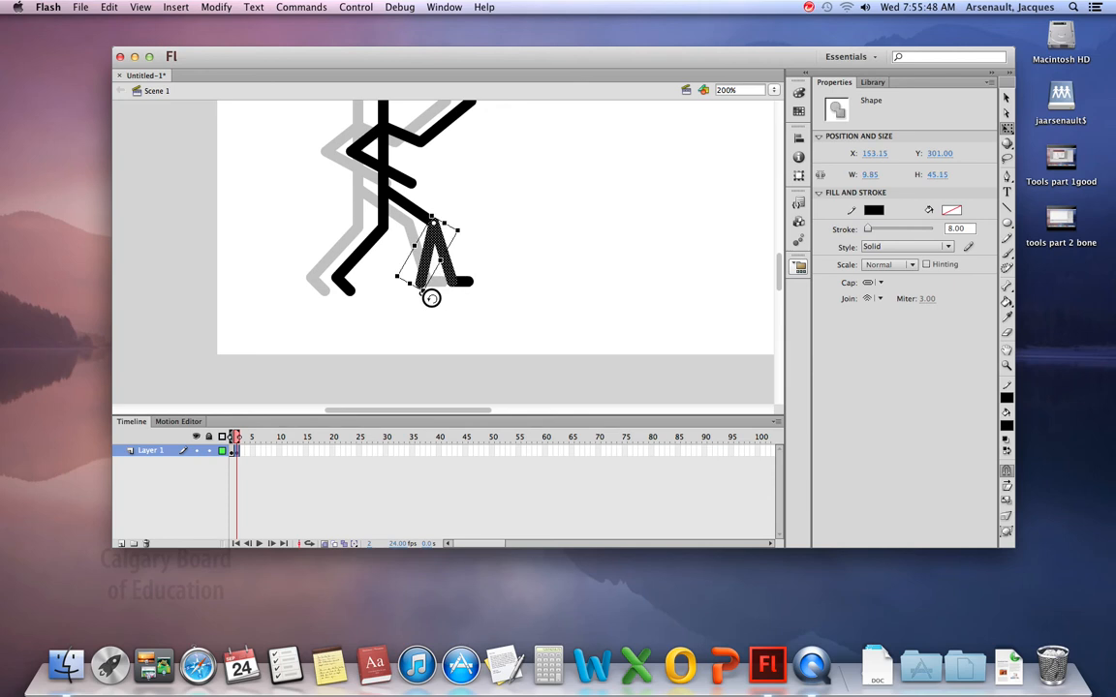
mouse_move(424, 300)
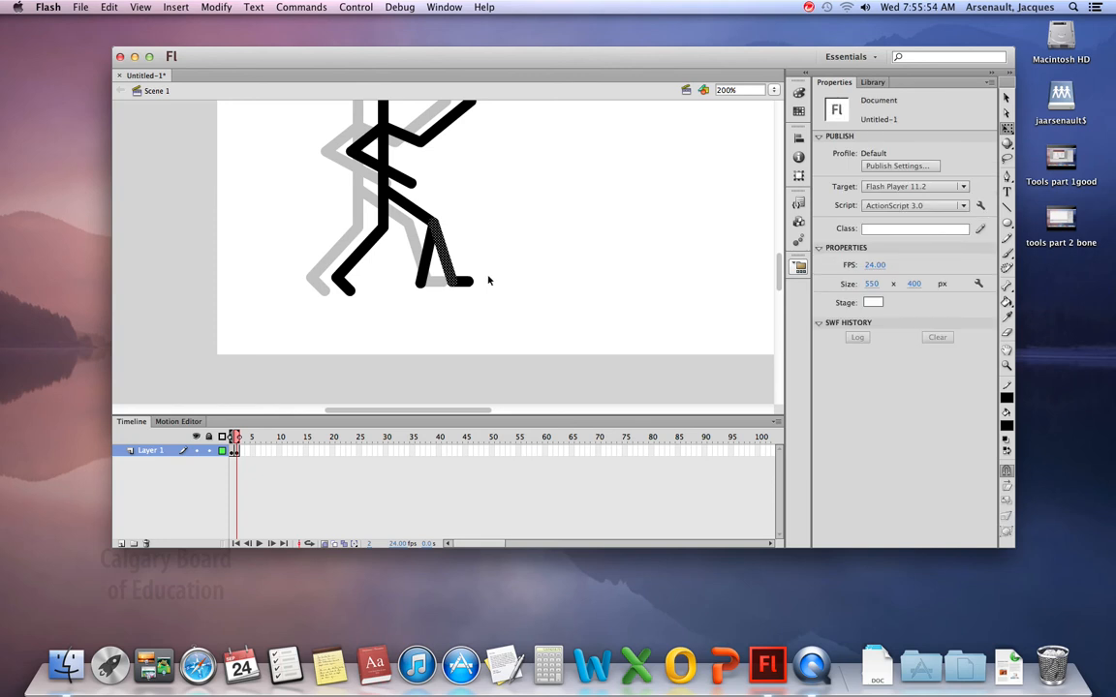
left_click(456, 281)
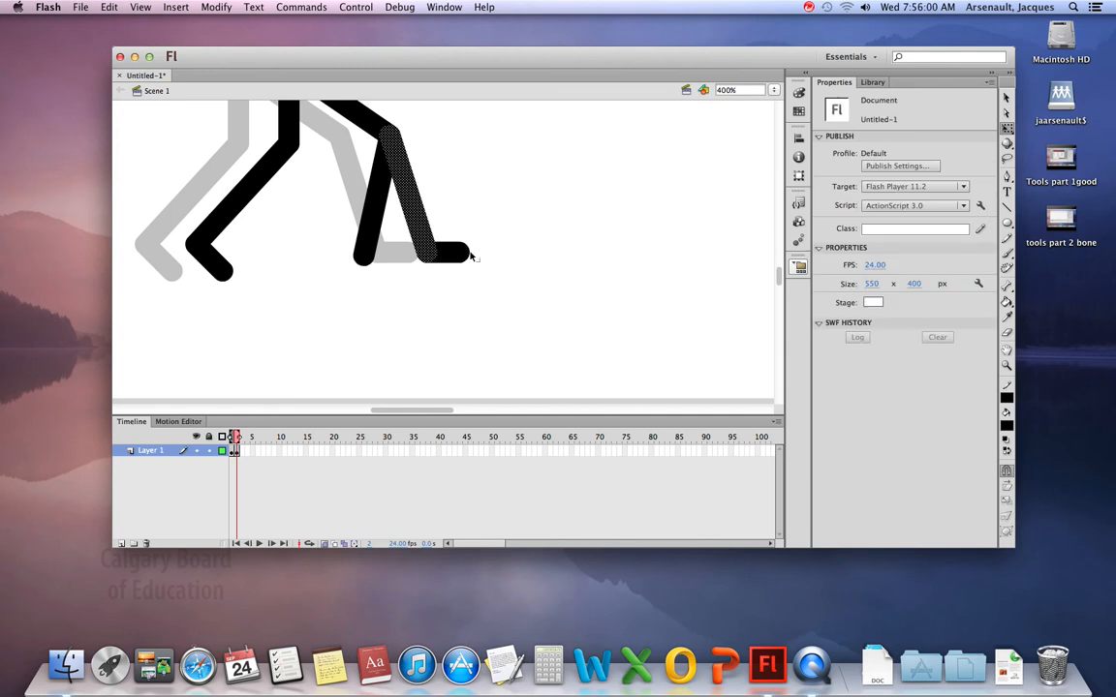
left_click(443, 253)
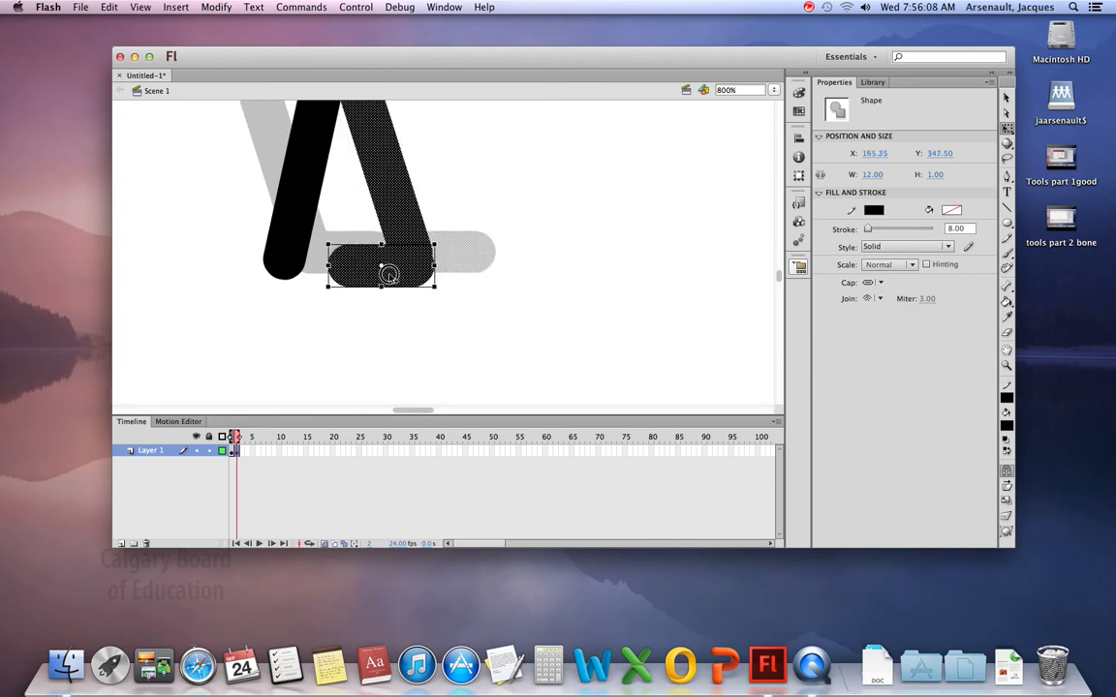
left_click_drag(387, 274, 332, 269)
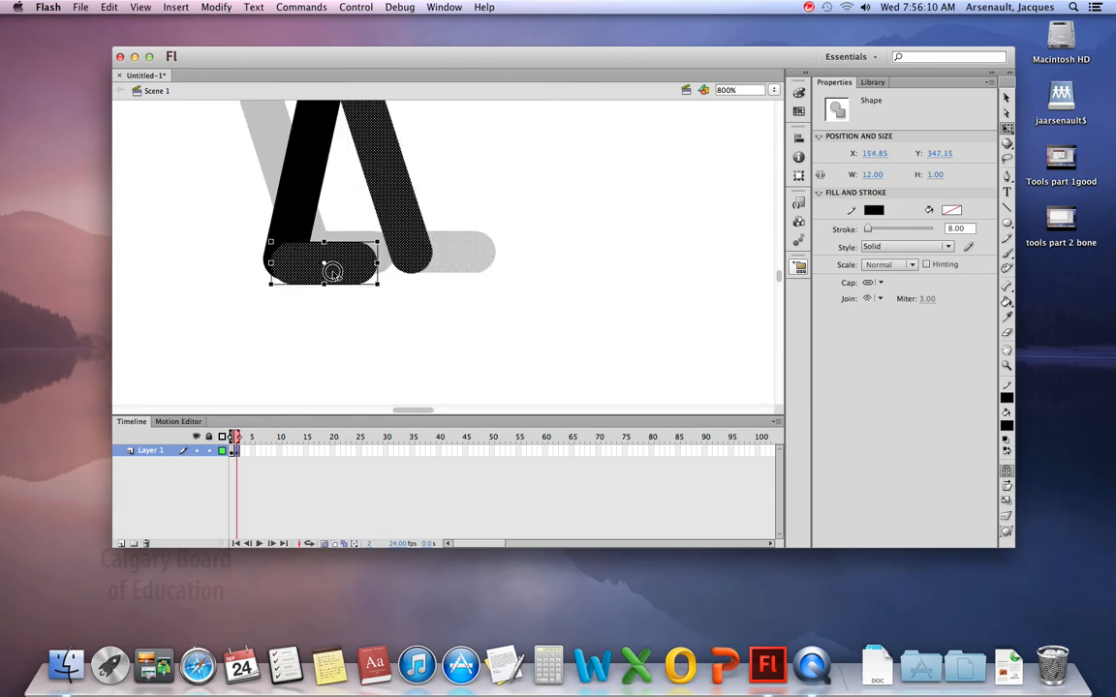
left_click_drag(332, 269, 321, 262)
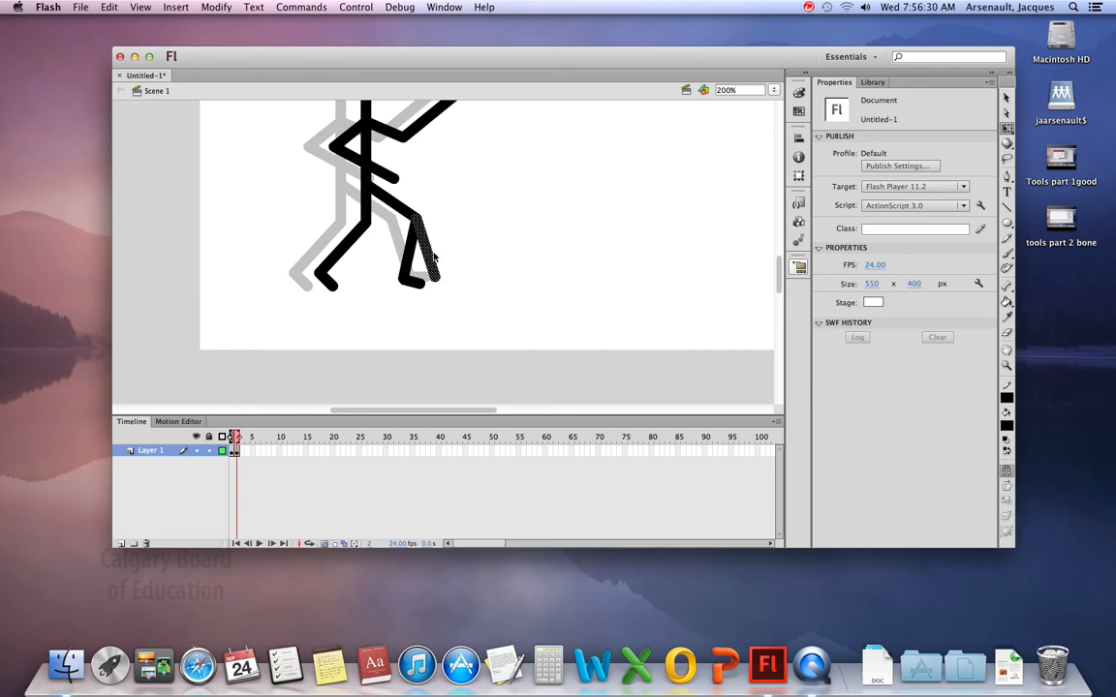
mouse_move(443, 255)
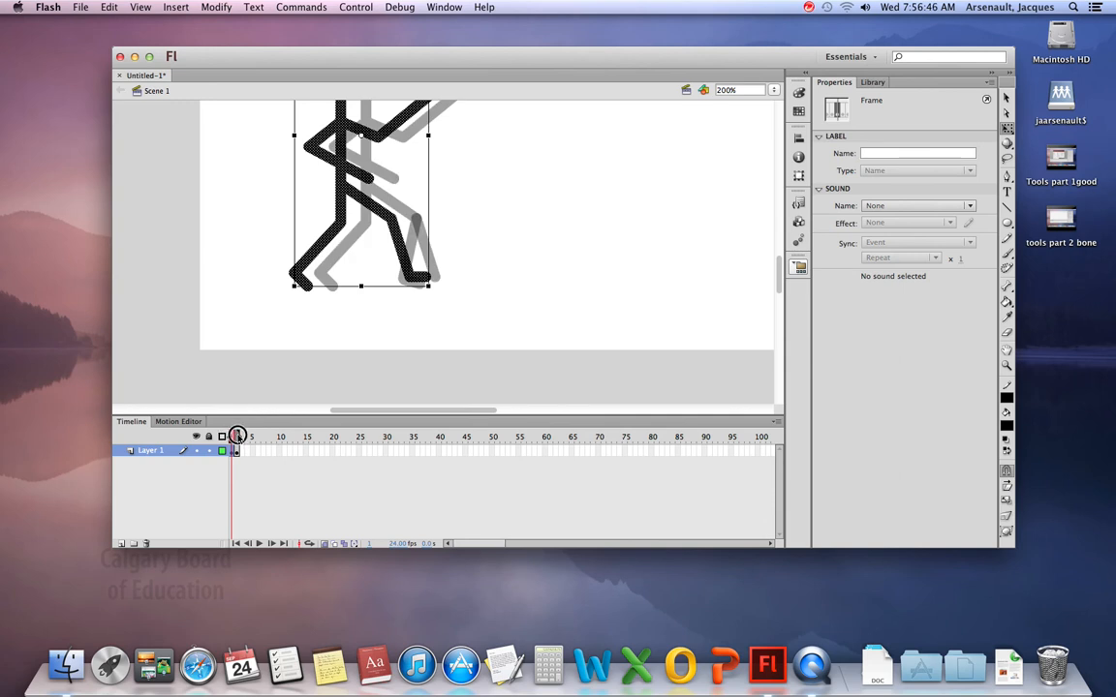
Step: Hide the onion-skin ghost and return to the second pose
left_click(234, 436)
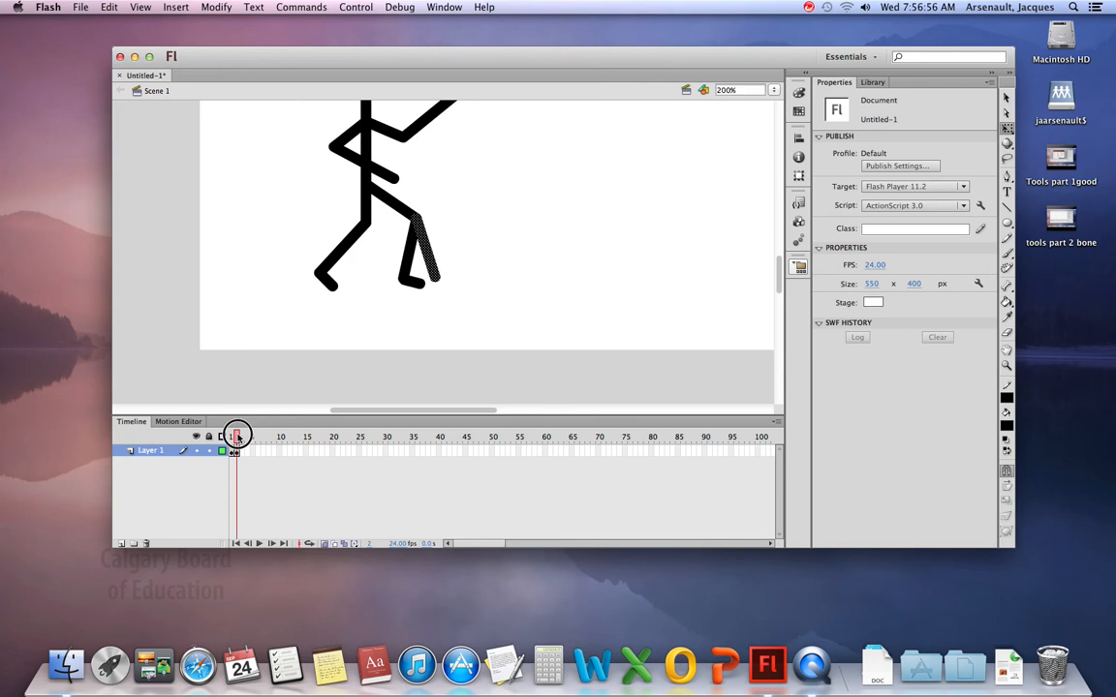
left_click(378, 194)
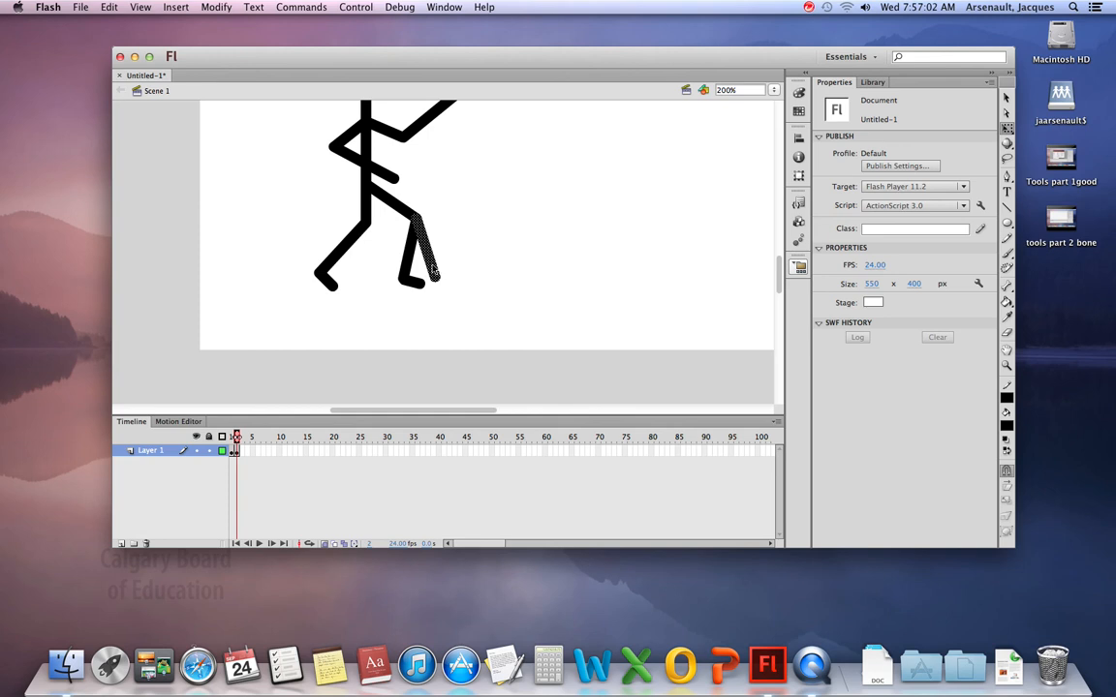
mouse_move(469, 289)
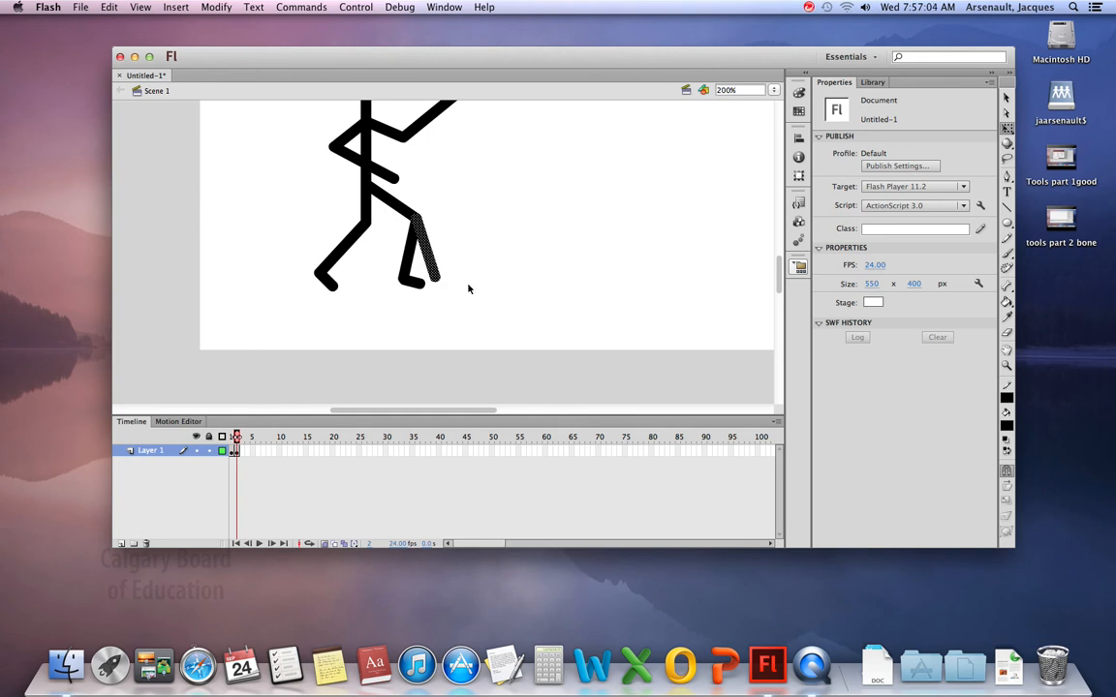
mouse_move(476, 274)
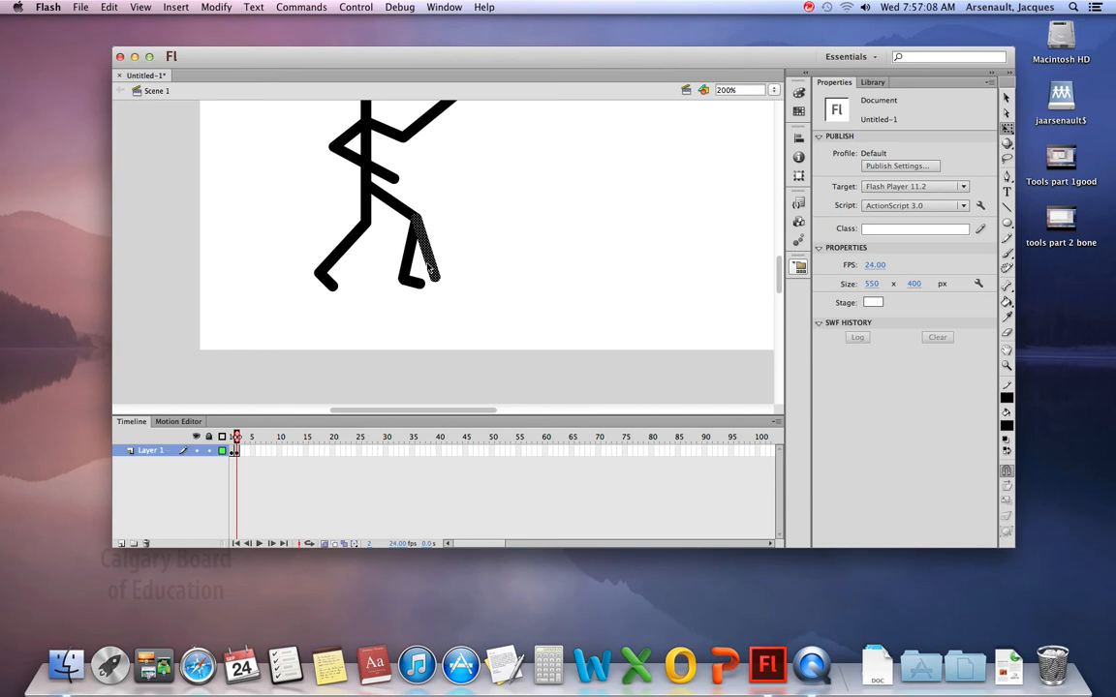
mouse_move(411, 259)
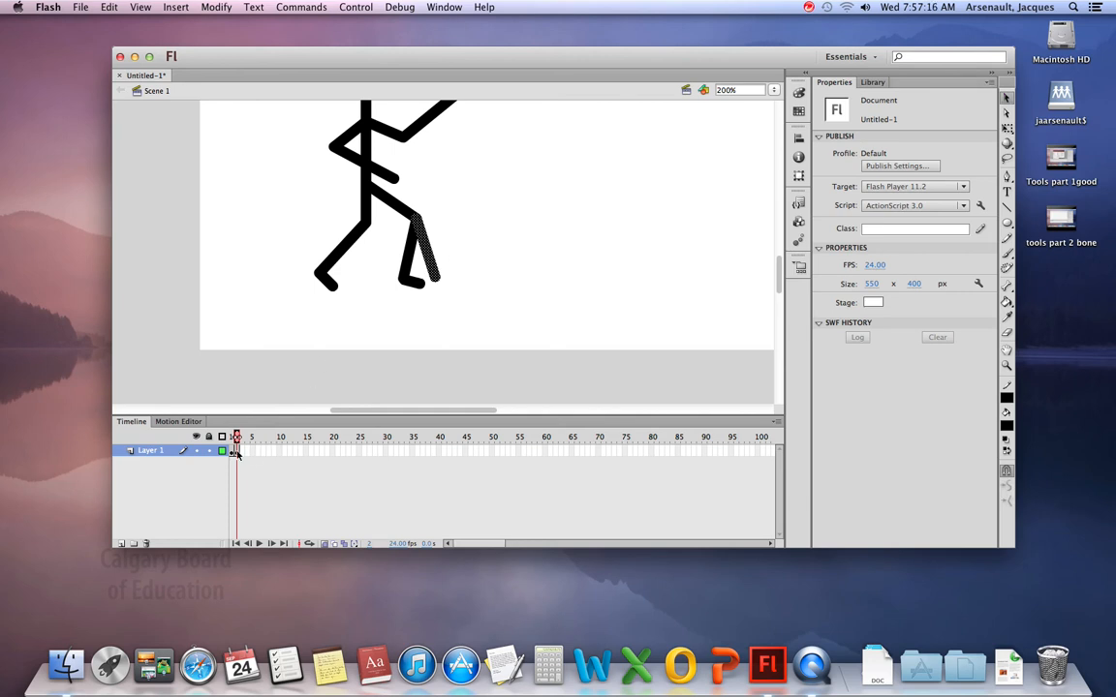
Step: Add a third keyframe, shift the figure right, and begin reshaping a leg
left_click(237, 451)
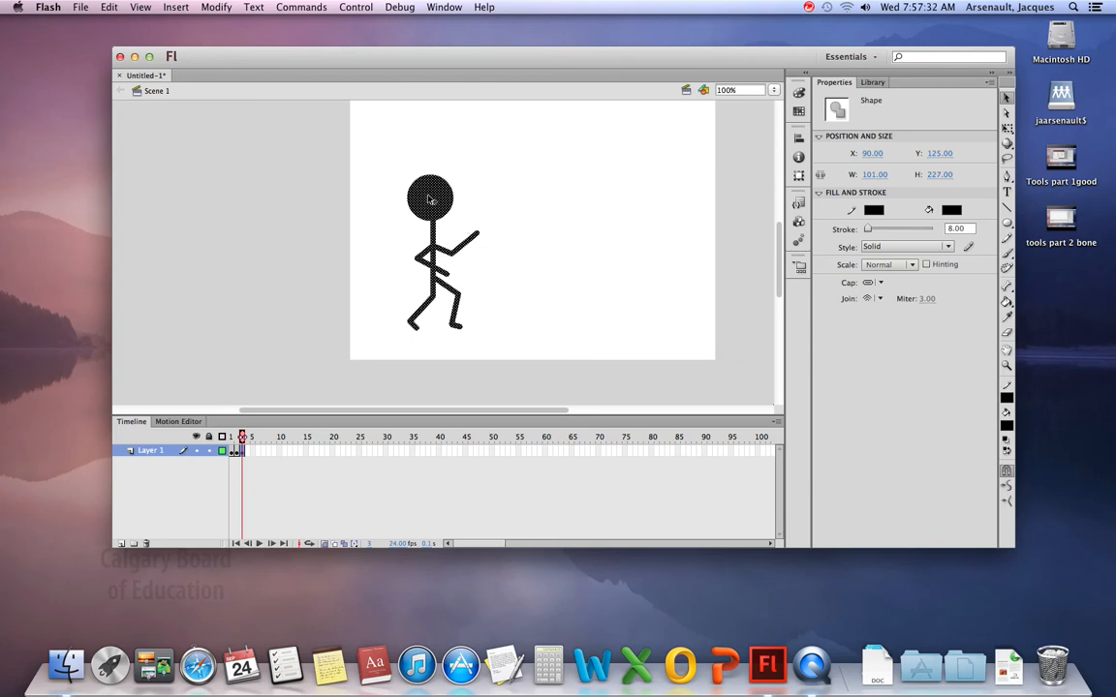
left_click_drag(430, 200, 442, 201)
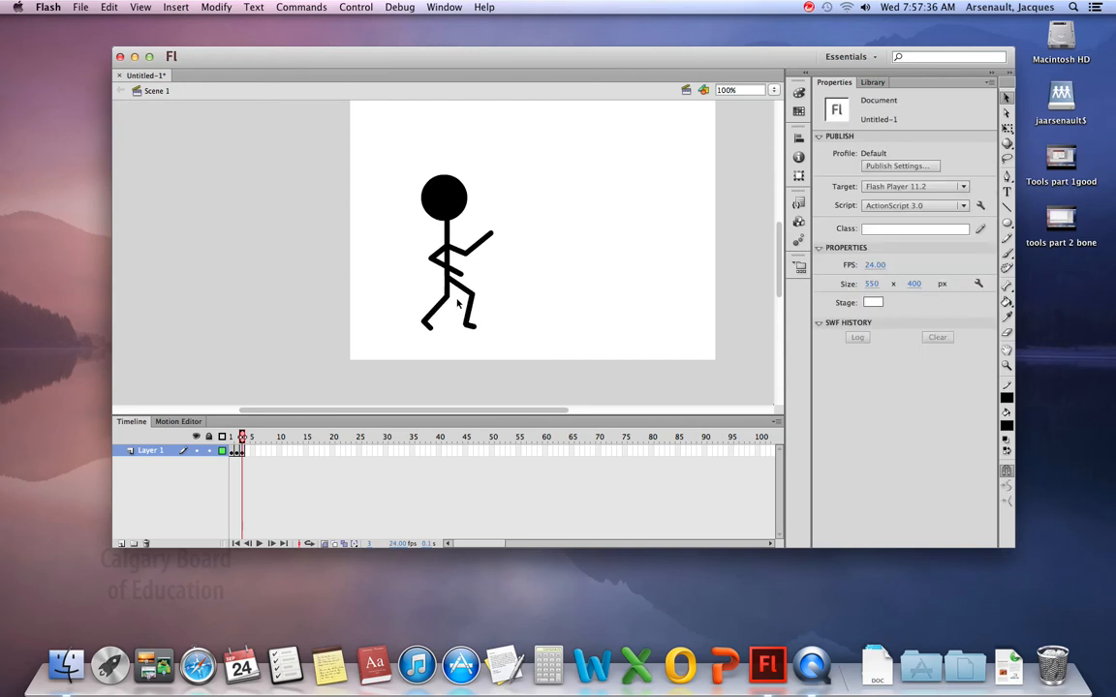
left_click(436, 325)
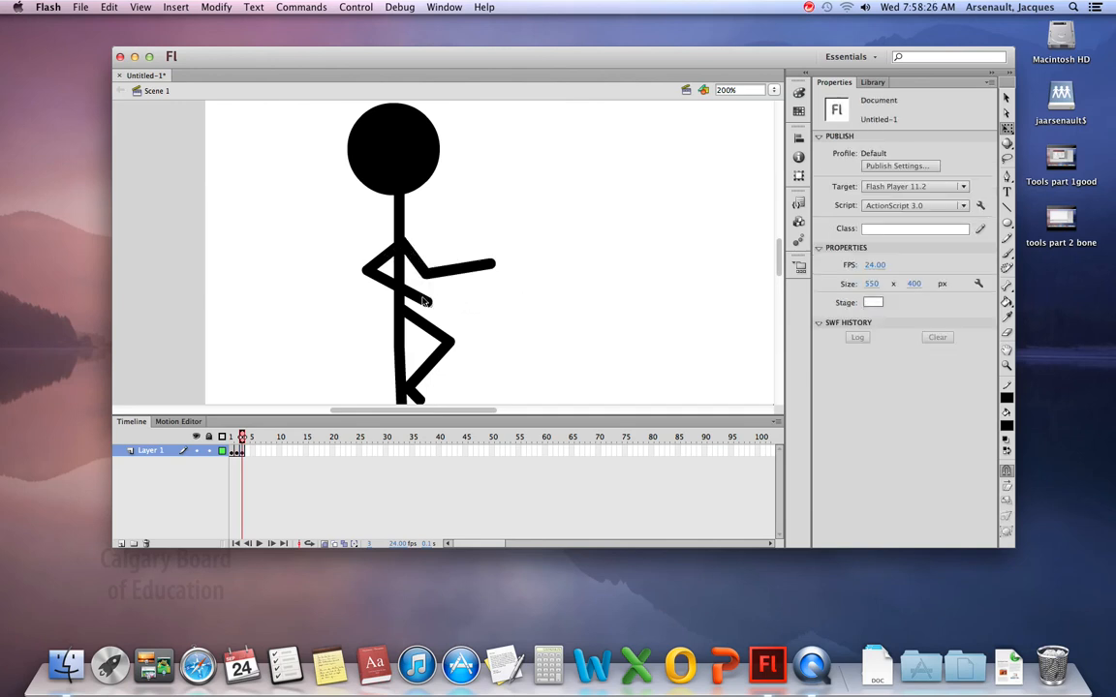
Step: Select a part of the frame 4 figure and change drawing tool
left_click(423, 301)
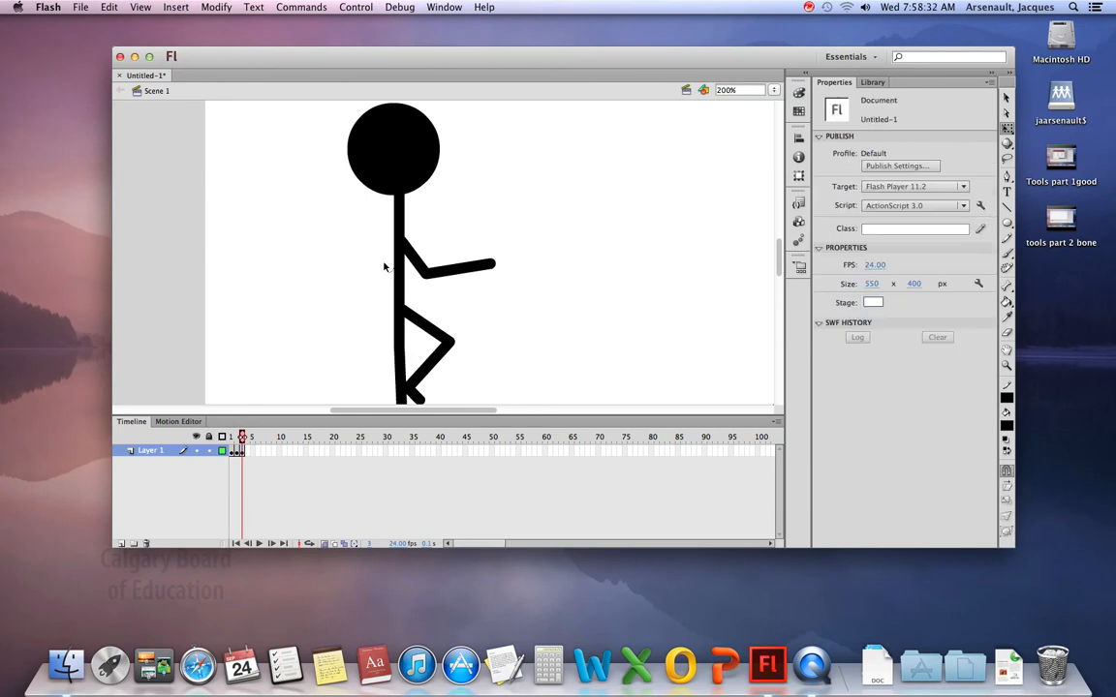
left_click(1006, 206)
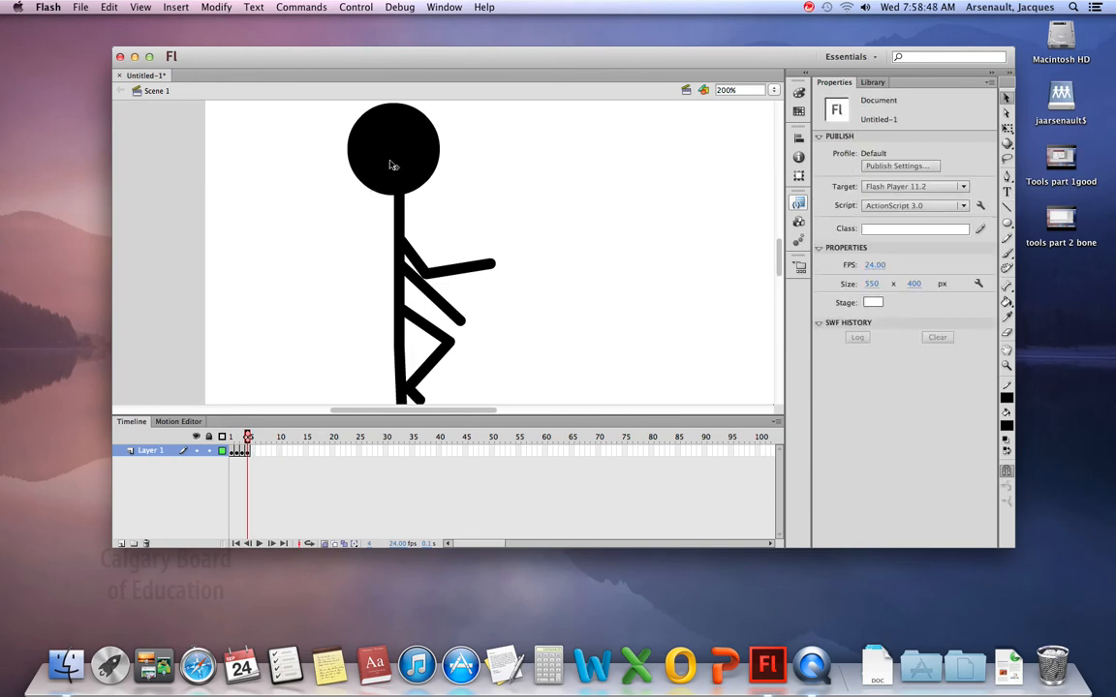
Step: Rotate the frame-4 upper arm downward and move the forearm pieces against the body
left_click(393, 150)
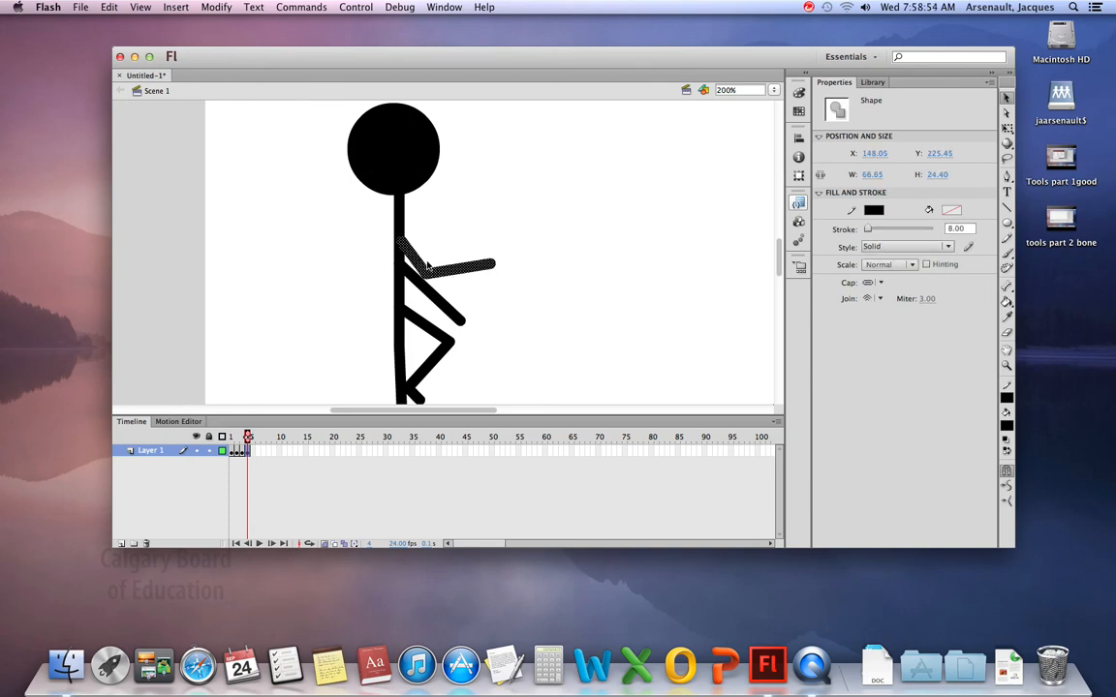
left_click(436, 261)
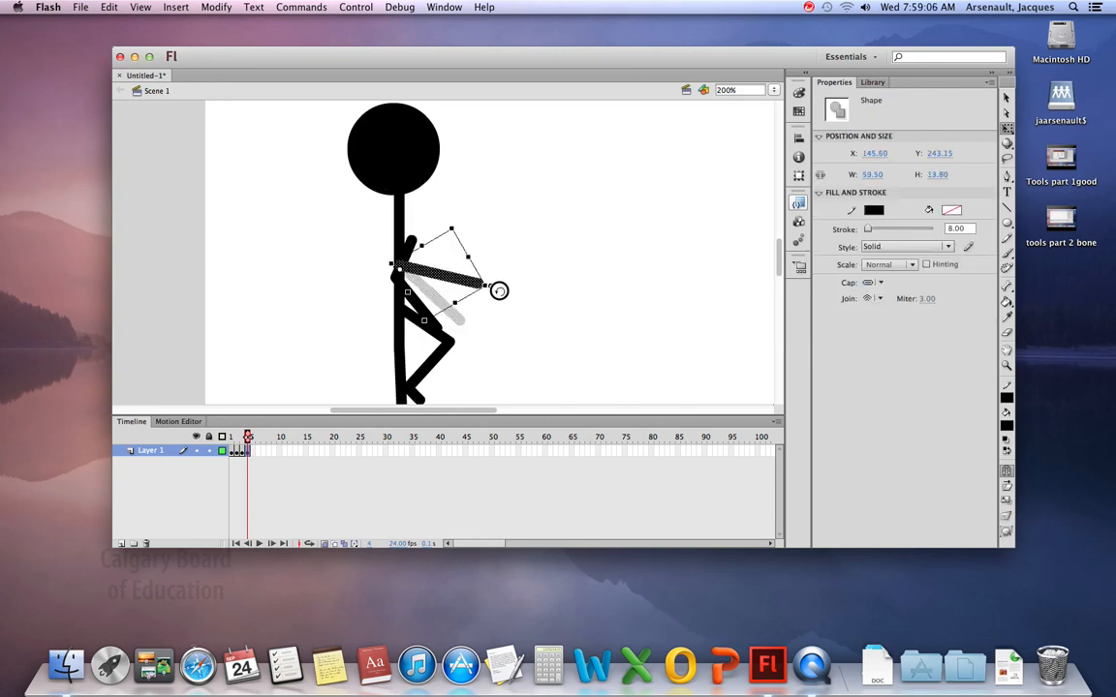
left_click_drag(499, 291, 501, 319)
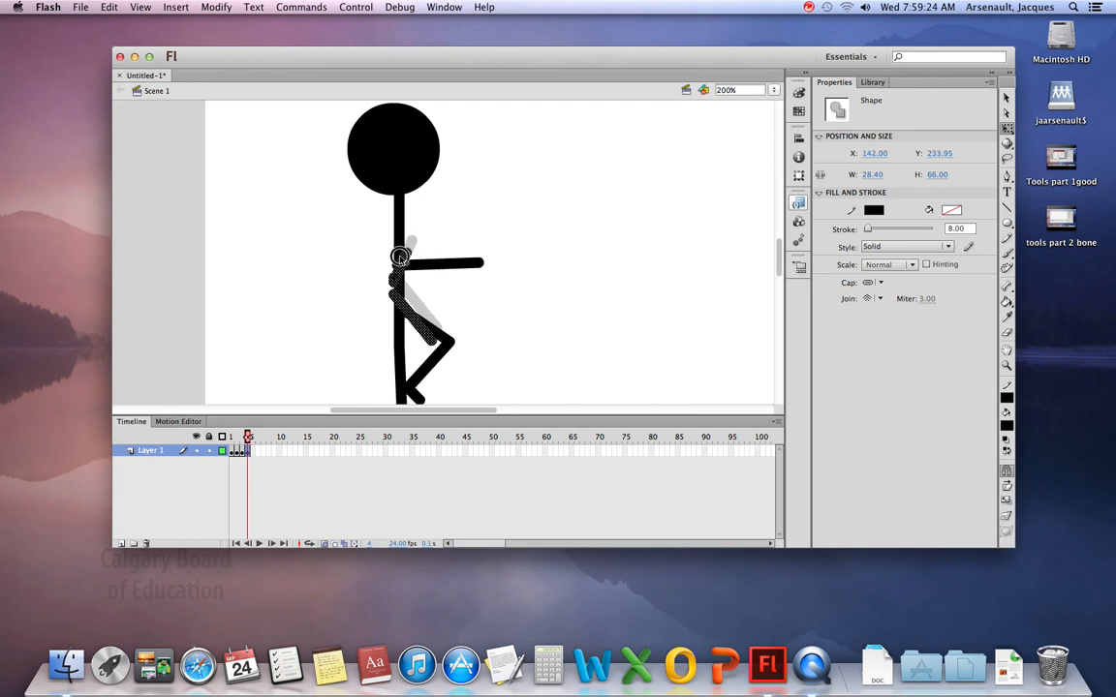
left_click_drag(400, 258, 392, 255)
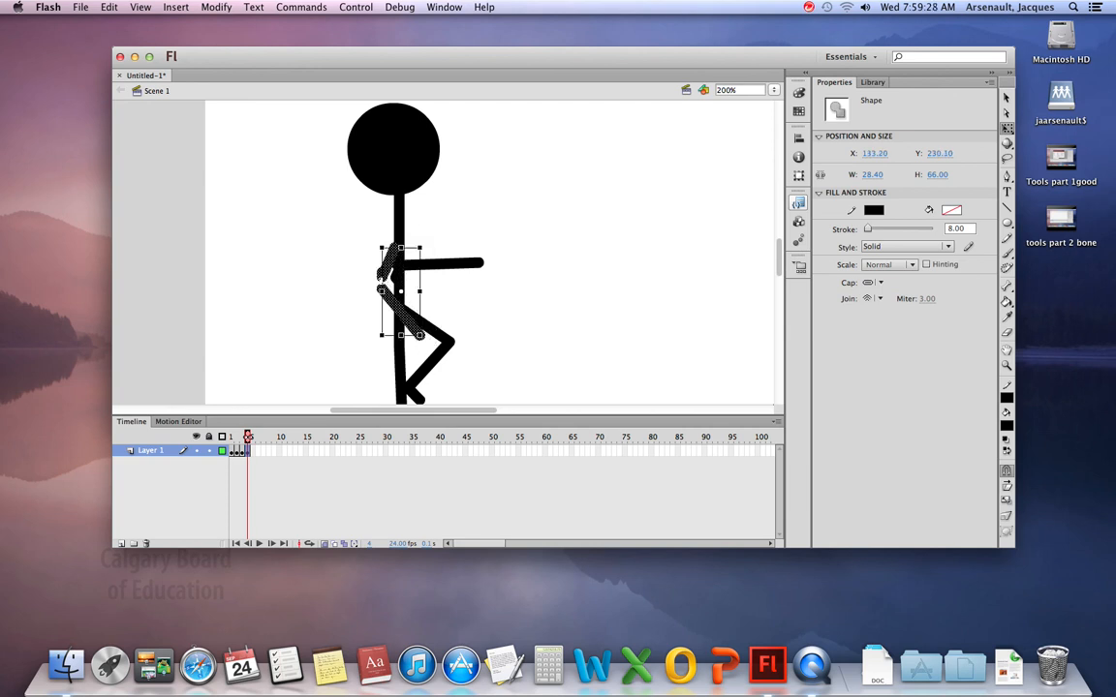
mouse_move(430, 289)
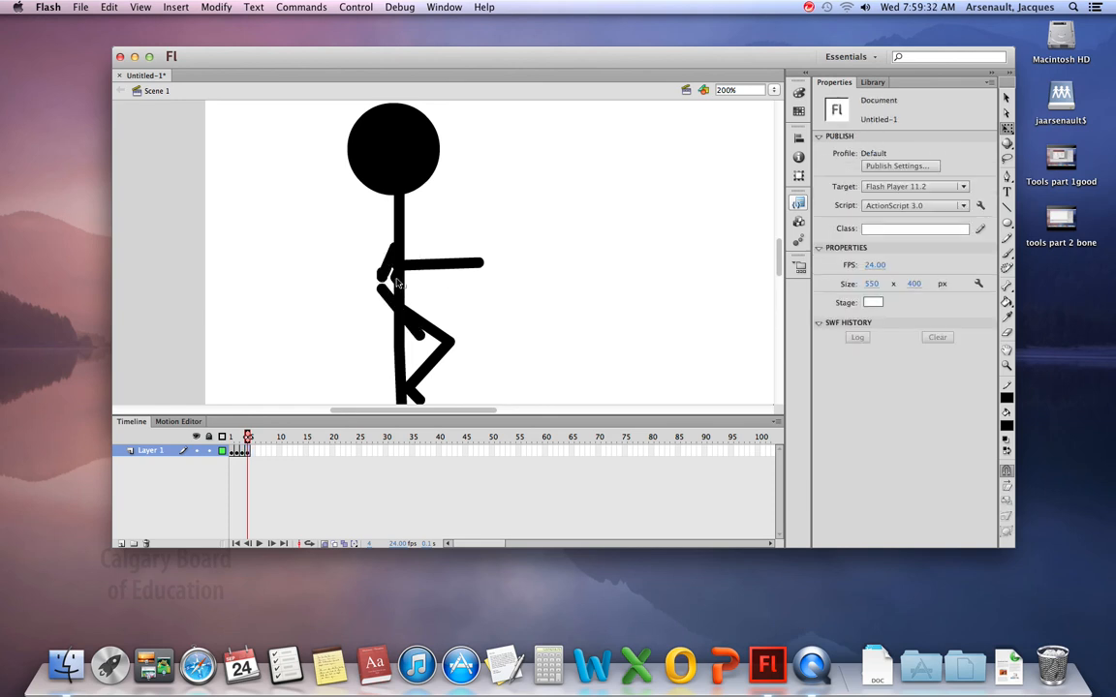
left_click(395, 281)
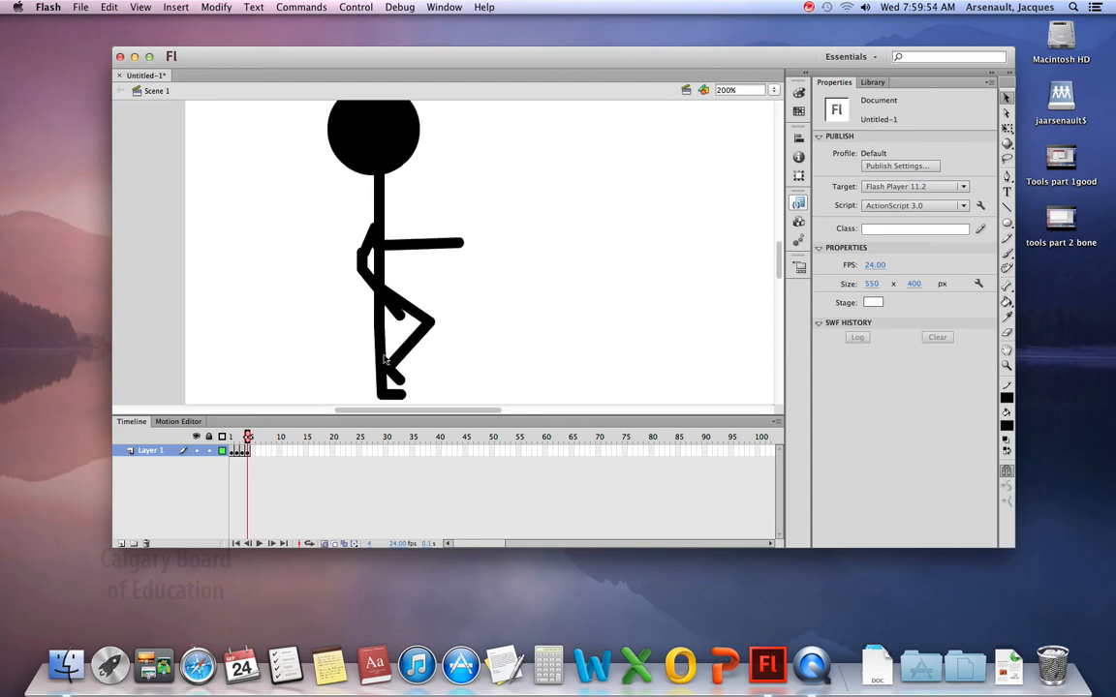
Step: Delete the standing leg's lower part and reposition the lower leg piece into a bent knee
left_click(384, 357)
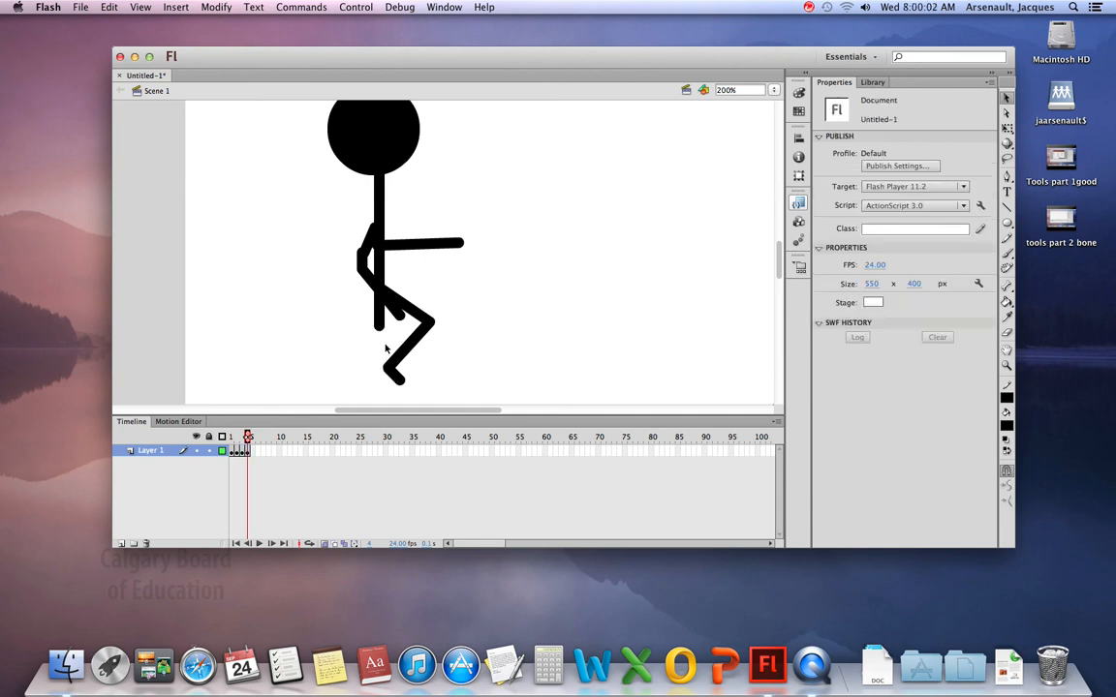
left_click(1006, 223)
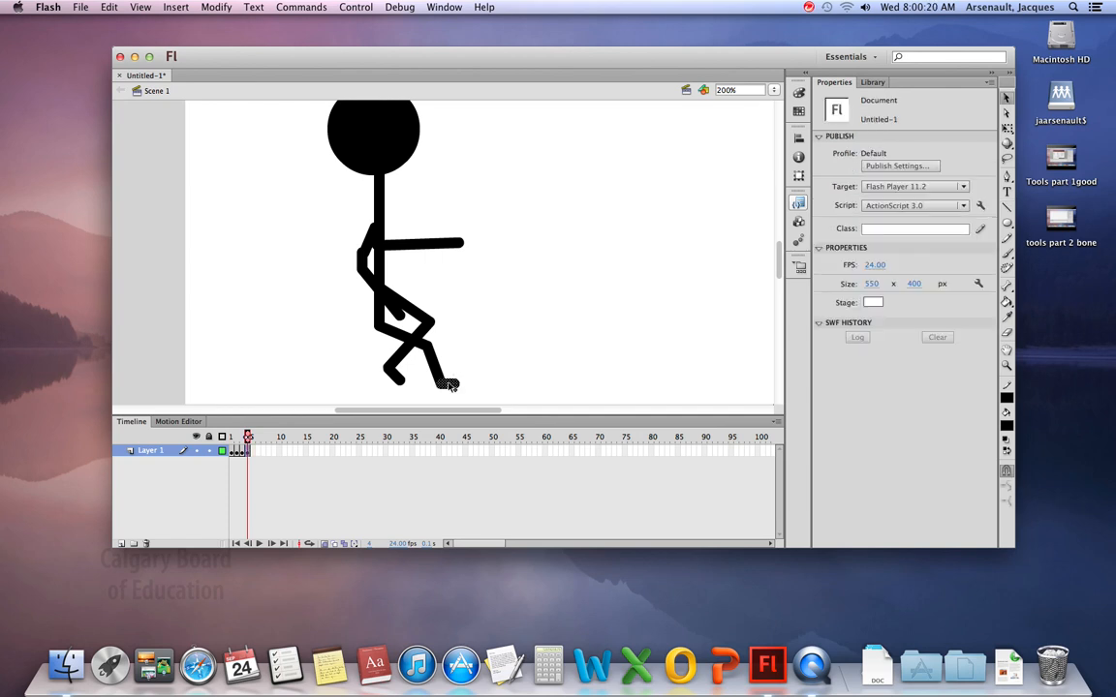
left_click(402, 363)
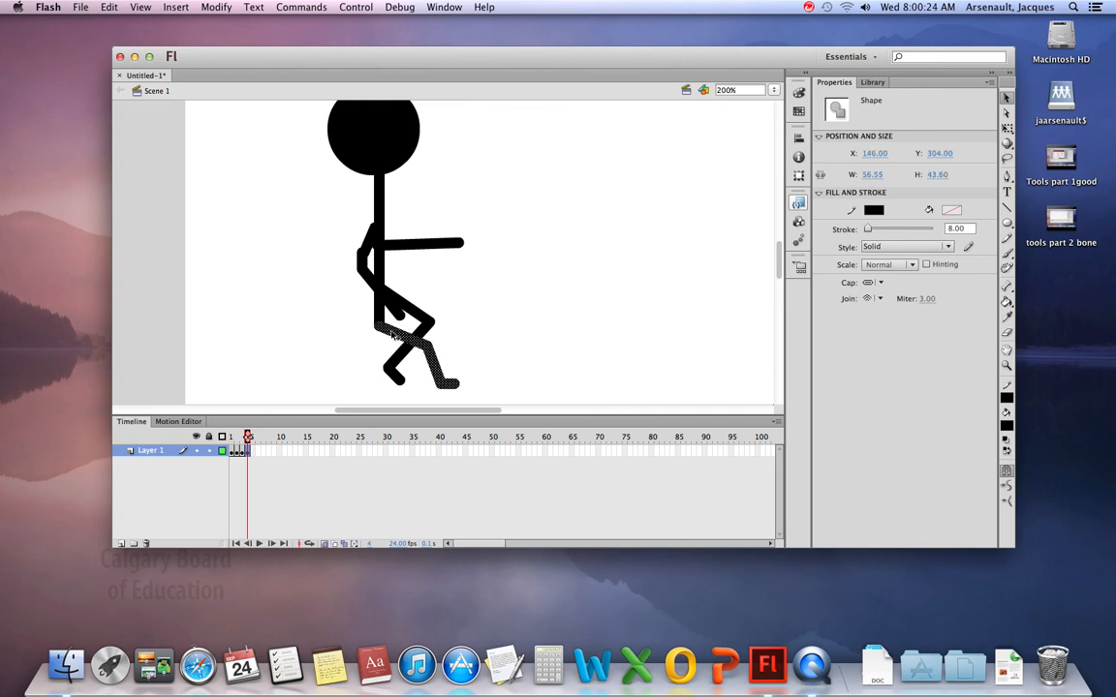
left_click(415, 357)
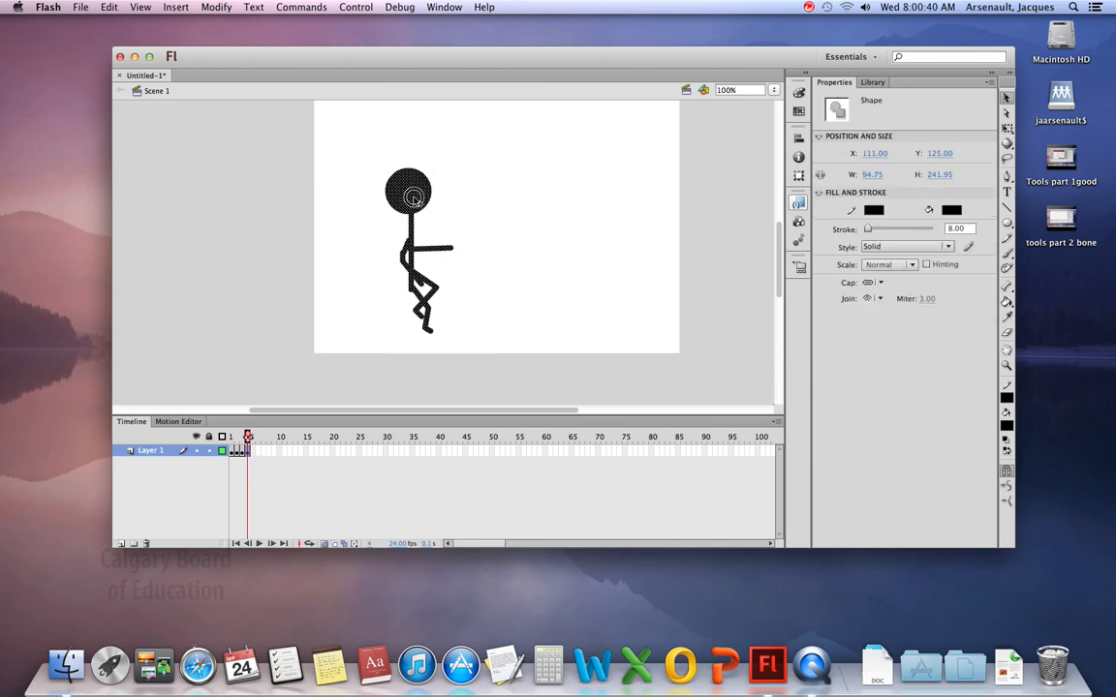
Step: Drag the whole figure slightly right and start the fifth frame on the timeline
left_click_drag(411, 199, 431, 203)
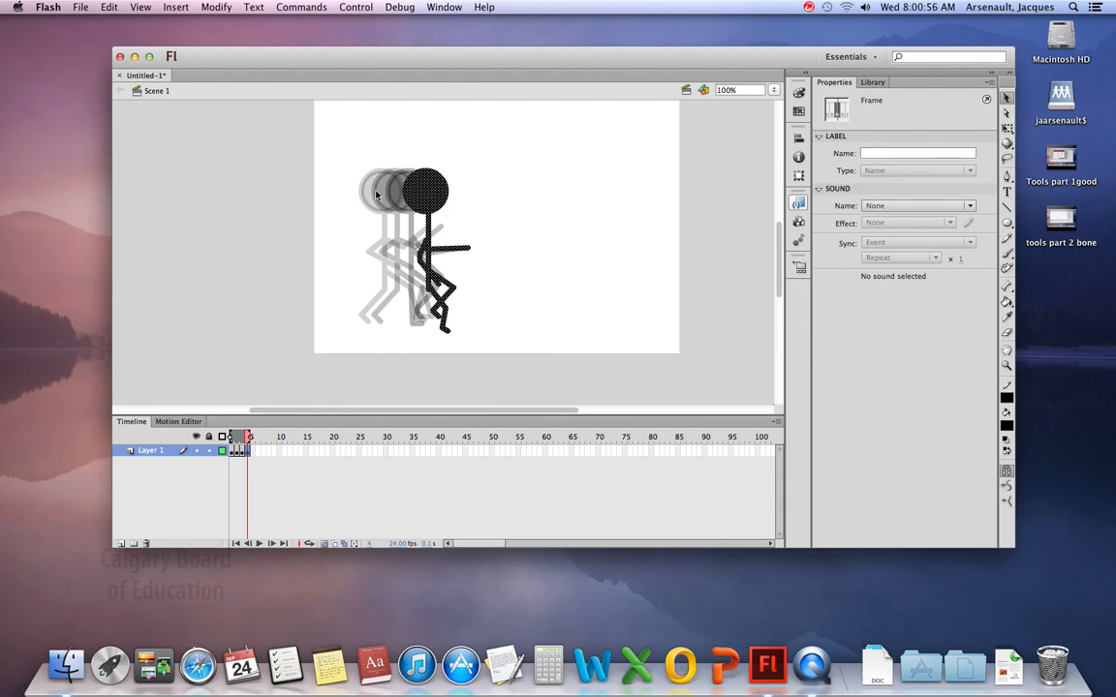
mouse_move(361, 332)
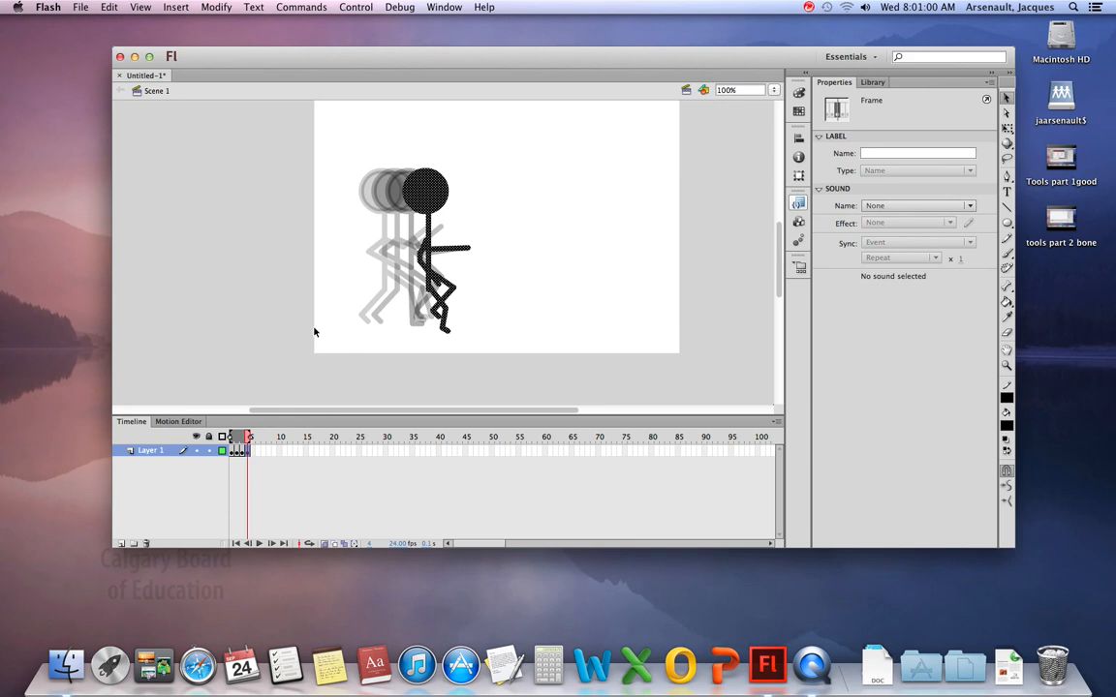
mouse_move(340, 347)
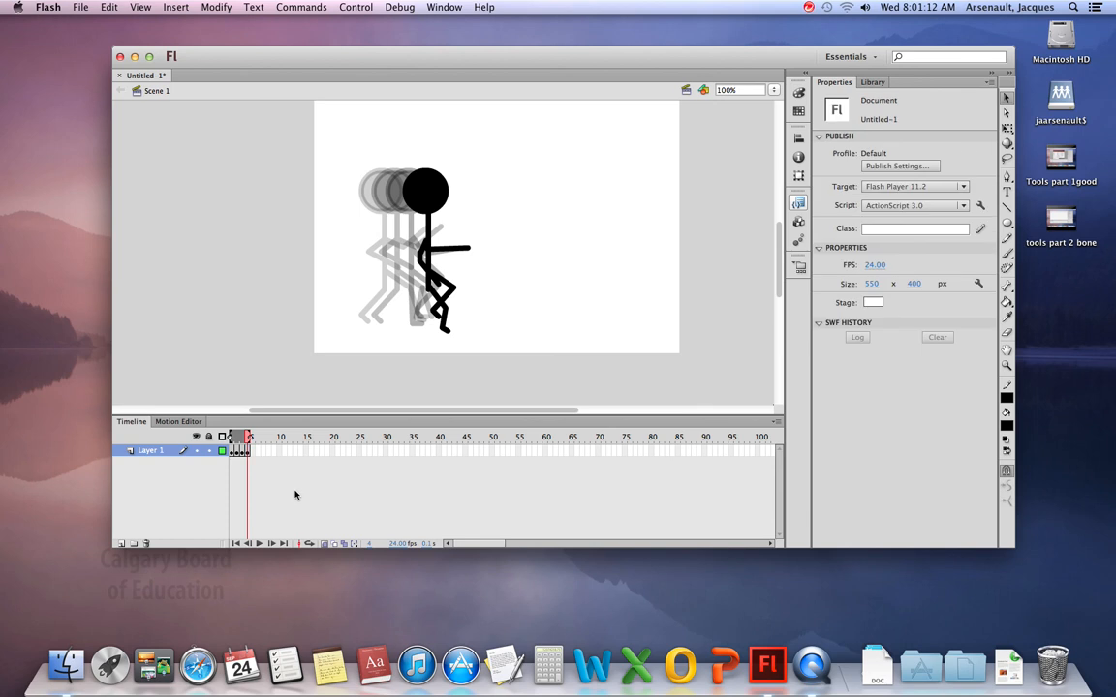
mouse_move(360, 311)
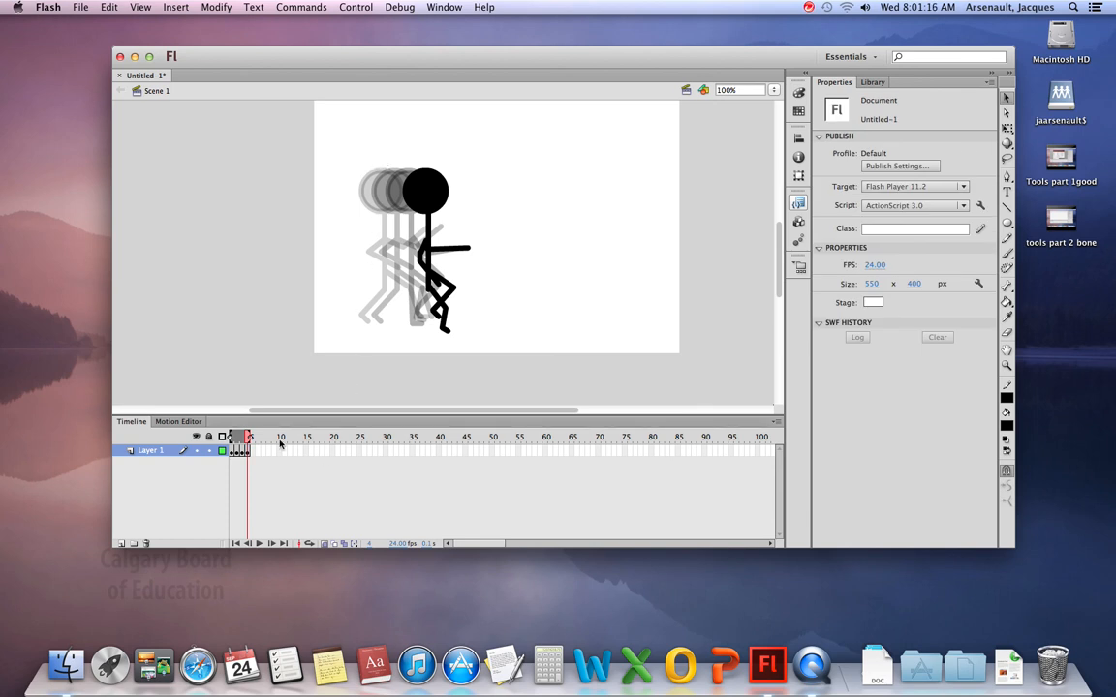
left_click(251, 437)
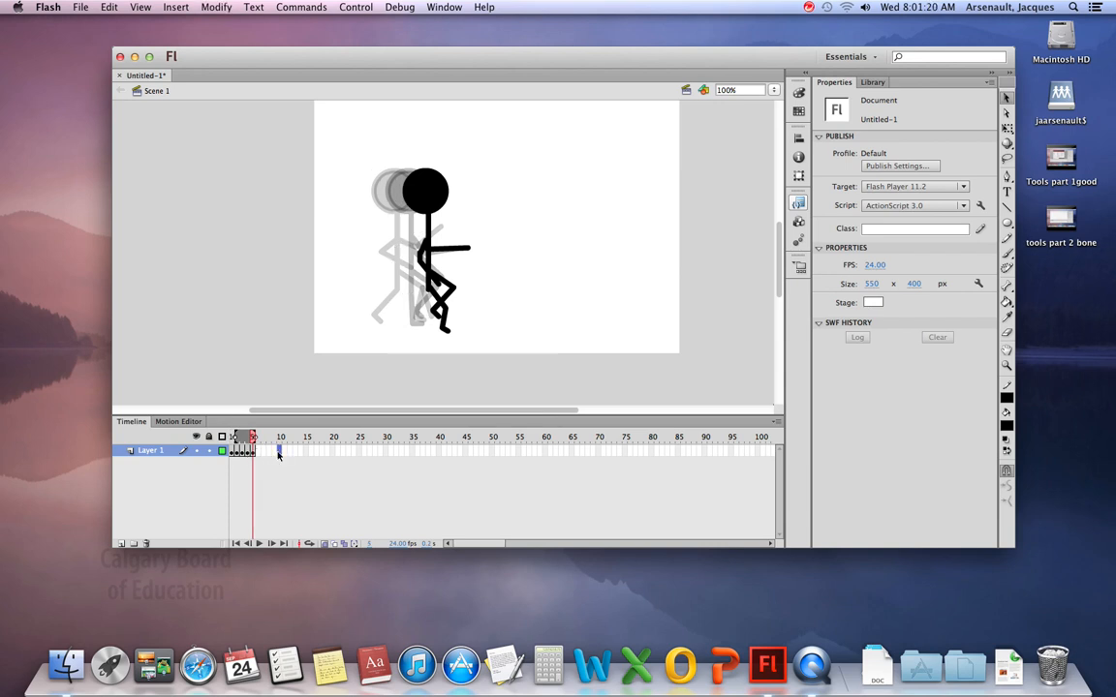
Step: On frame 5, select the figure and redraw the legs and arm with the Line tool
left_click(250, 451)
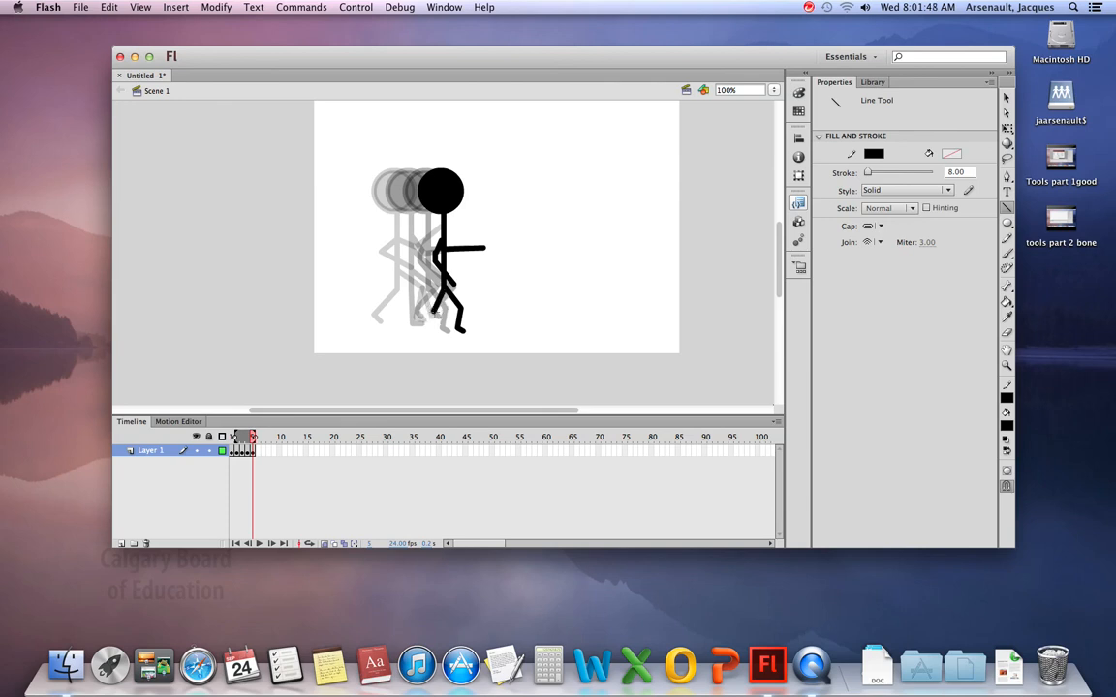
mouse_move(420, 326)
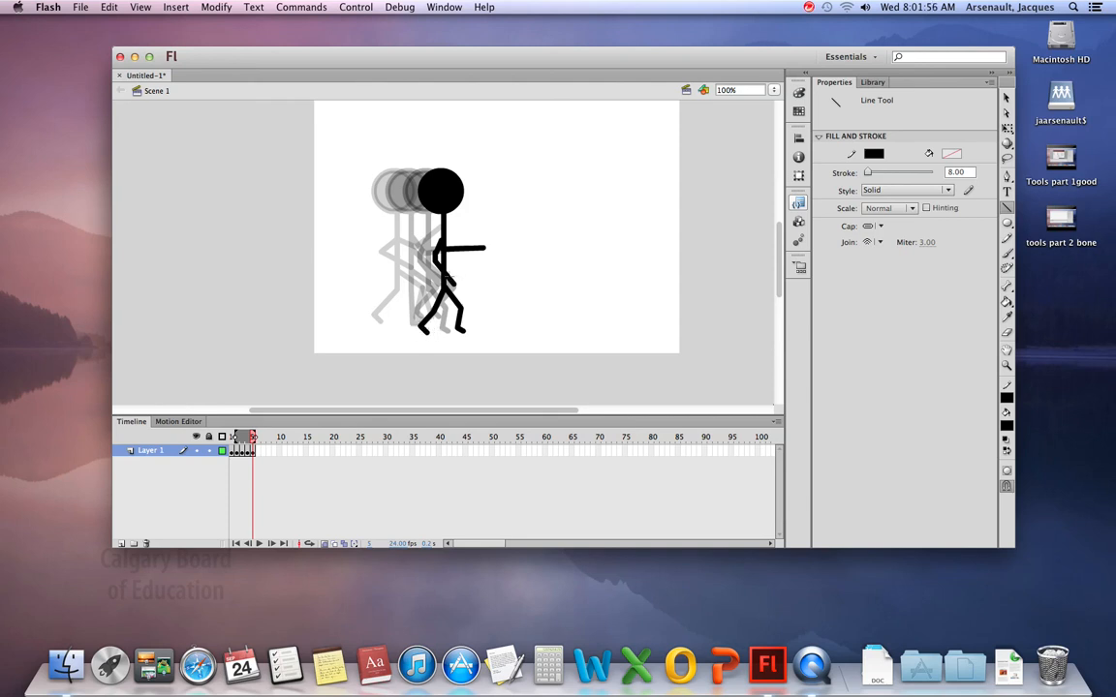
left_click(450, 280)
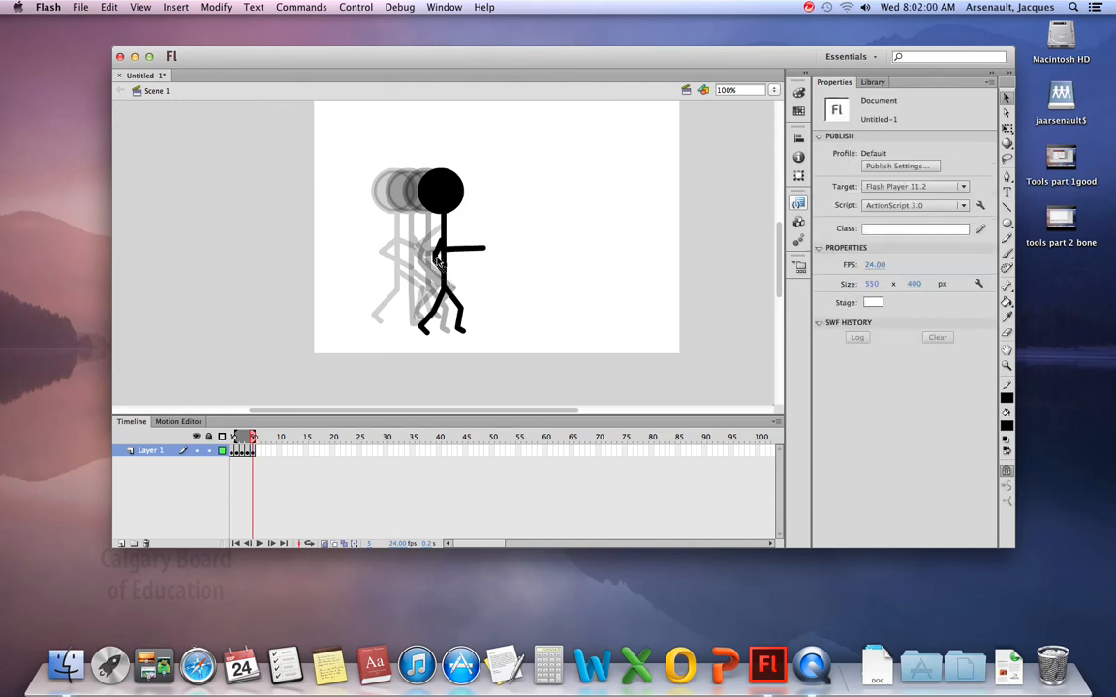
left_click(446, 250)
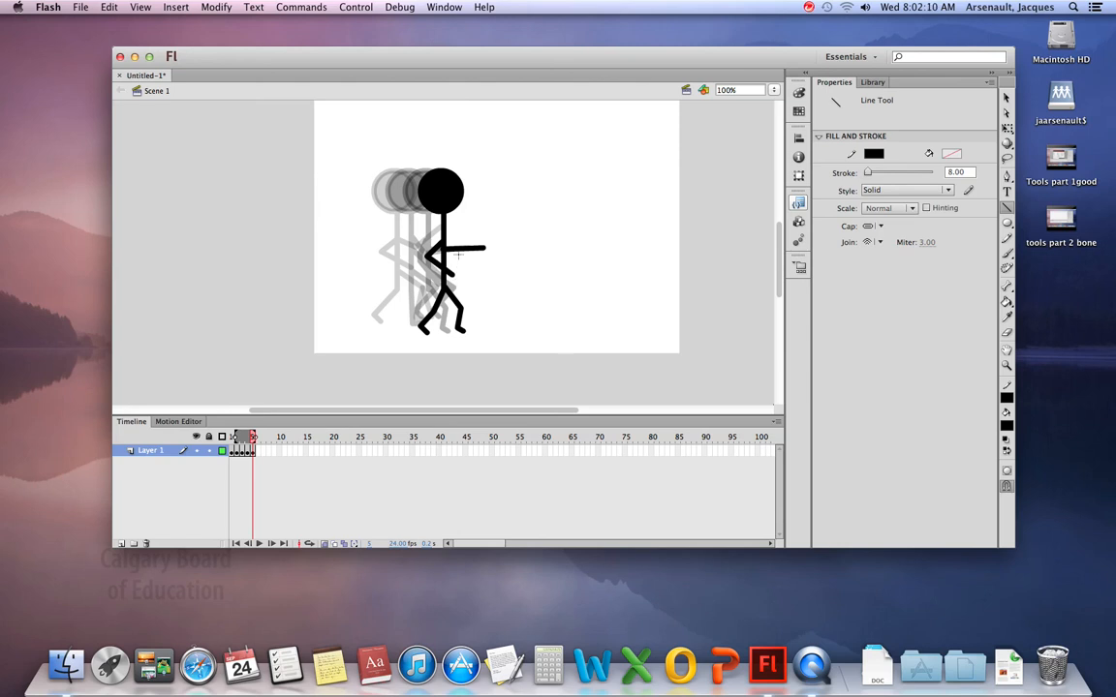
left_click(465, 250)
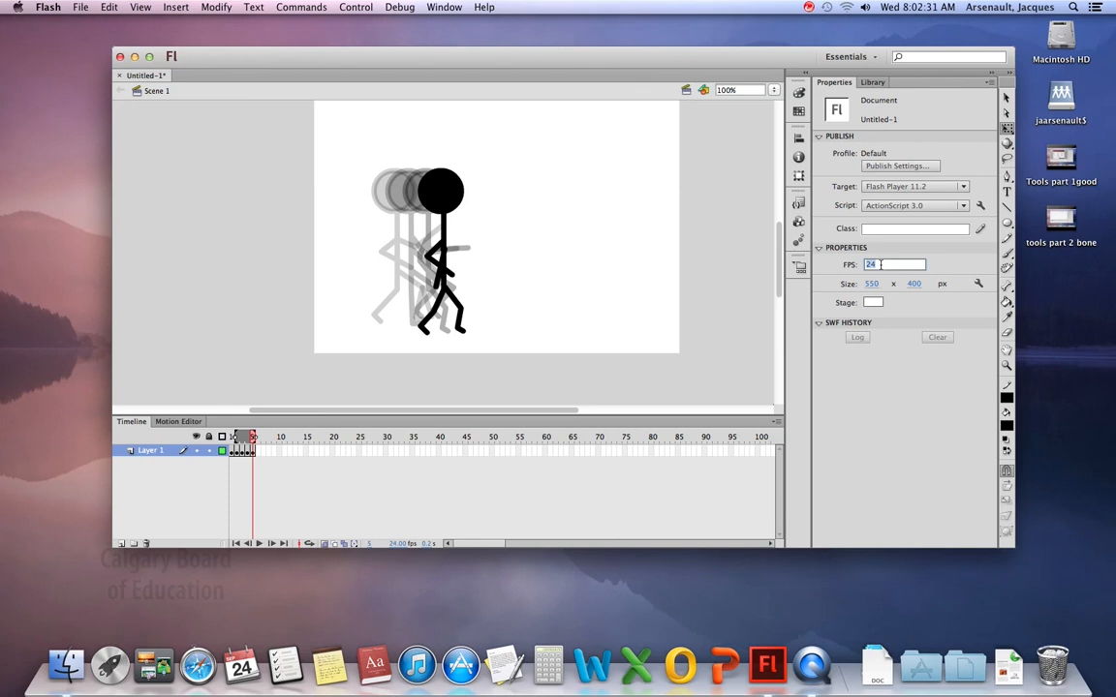
Step: Enter 12 as the frame rate in the Properties panel and confirm it
type("12")
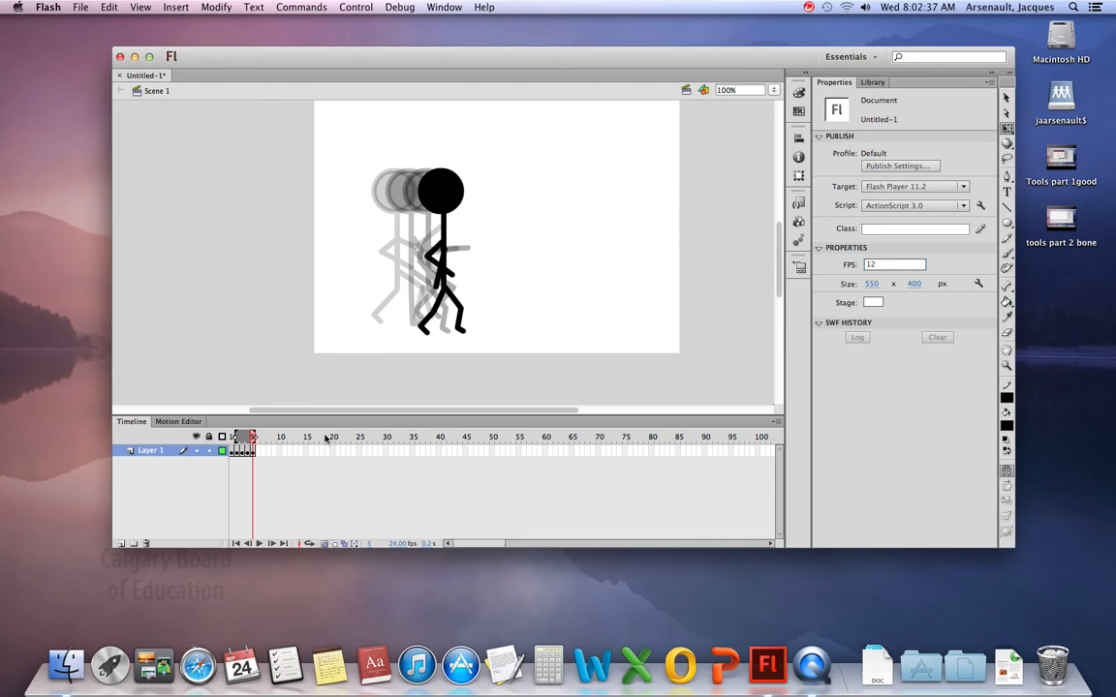
left_click(890, 264)
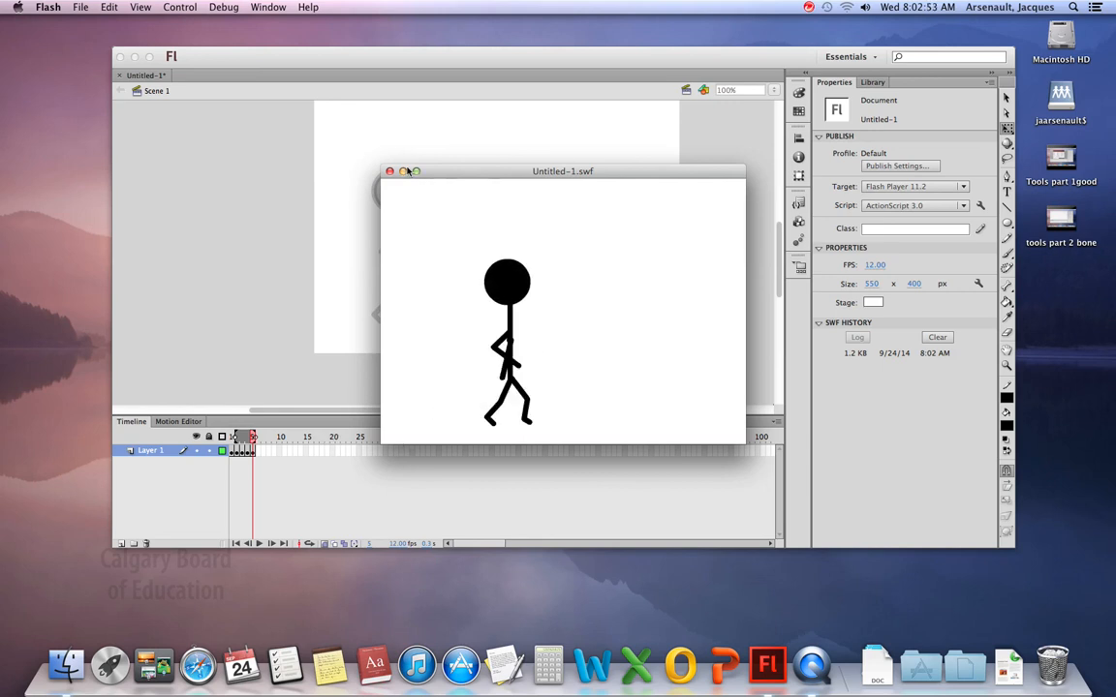
Step: Close the SWF test movie preview of the walk cycle
left_click(390, 172)
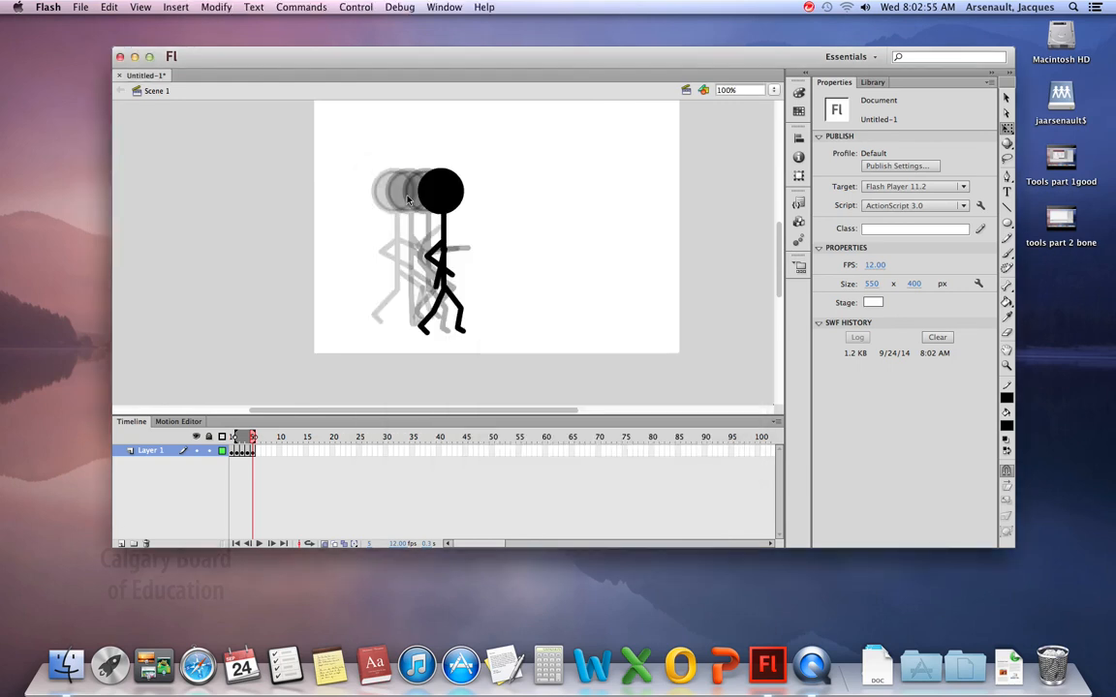